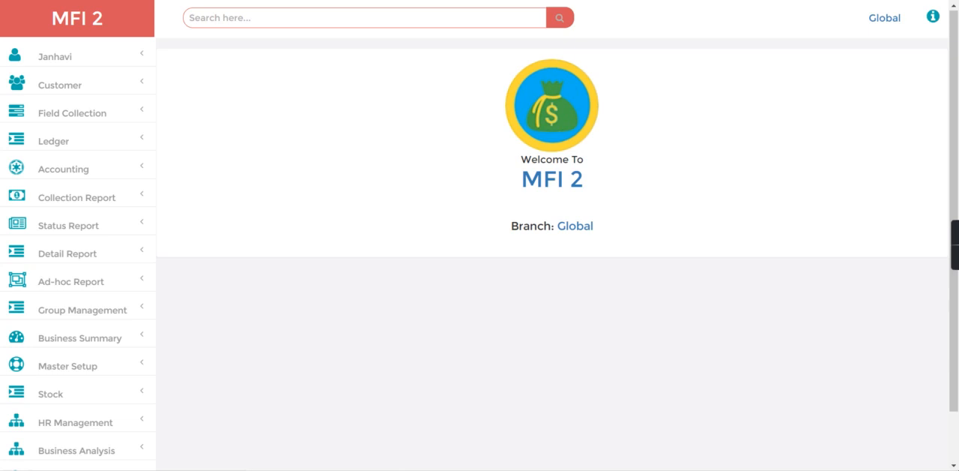
{"action": "mouse_move", "coordinate": [767, 434]}
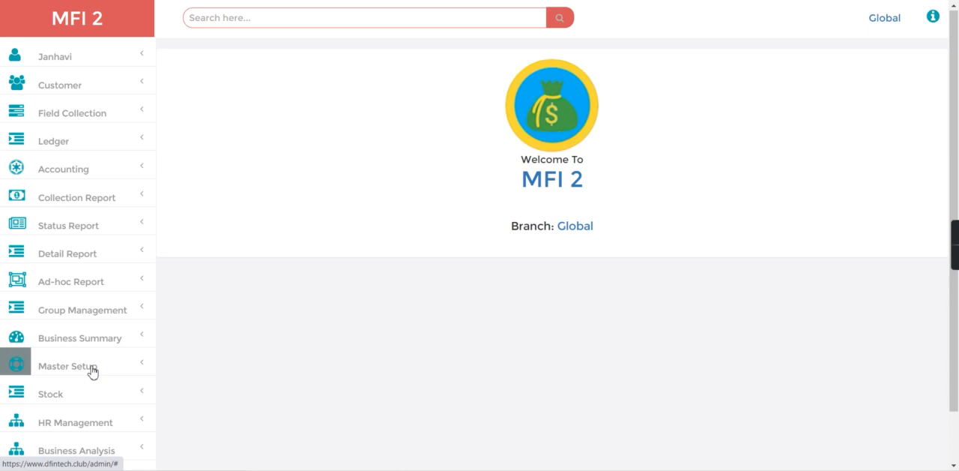
Bring up the Company Entry Form from the Master Setup section.
{"action": "left_click", "coordinate": [67, 366]}
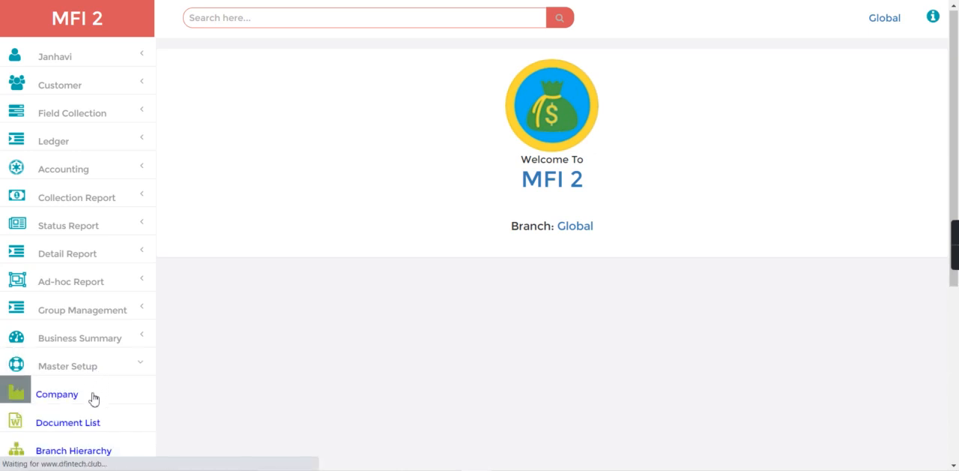
{"action": "left_click", "coordinate": [57, 392]}
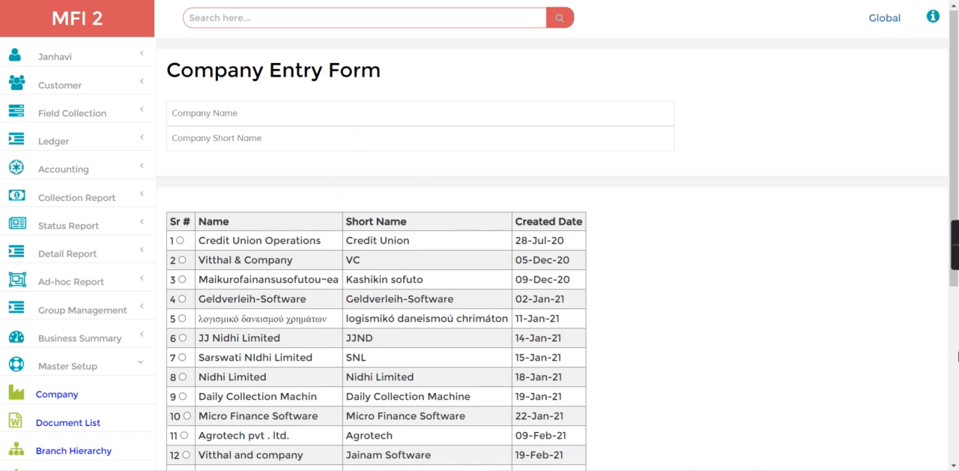
{"action": "scroll", "scroll_direction": "down", "scroll_amount": 3}
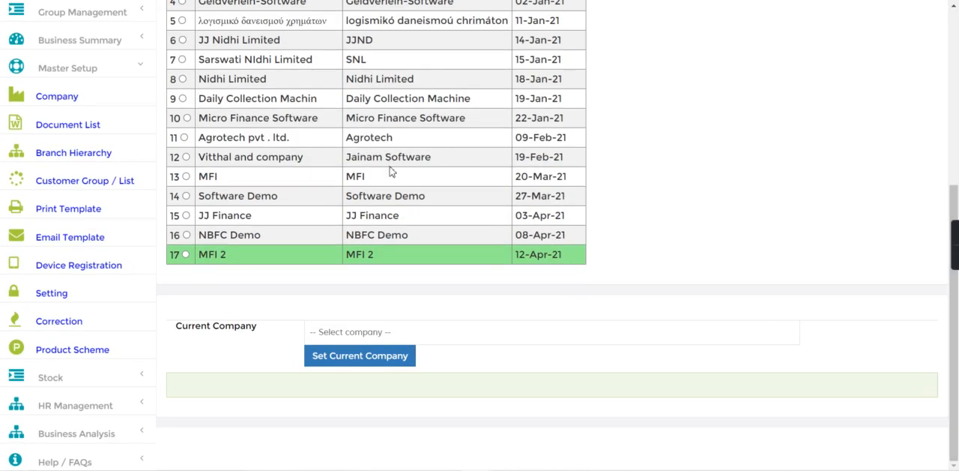
{"action": "mouse_move", "coordinate": [236, 261]}
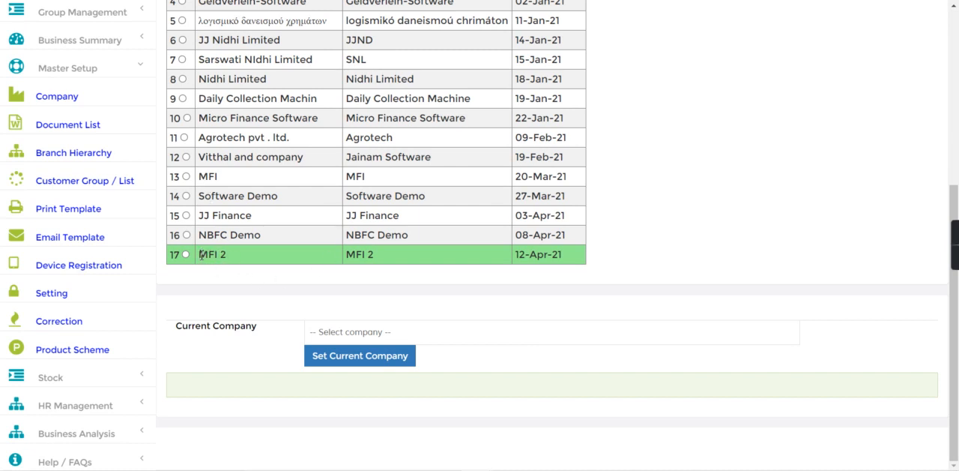
{"action": "double_click", "coordinate": [213, 255]}
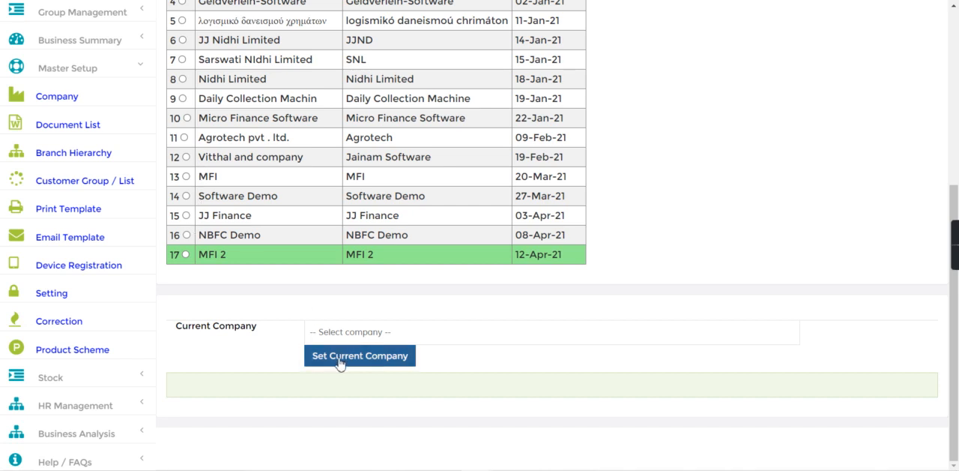
{"action": "mouse_move", "coordinate": [249, 258]}
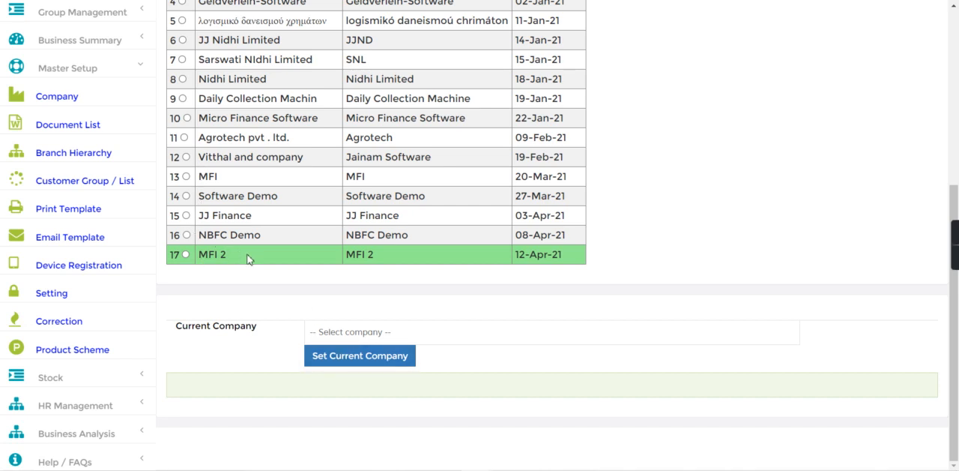
Load the MFI 2 company and set its Loan Disbursement Default Ledger to HDFC Bank.
{"action": "left_click", "coordinate": [183, 255]}
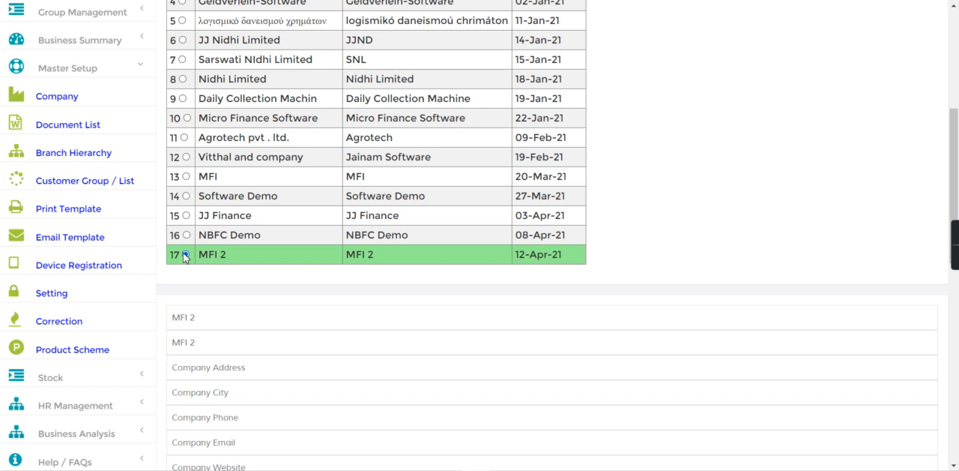
{"action": "left_click", "coordinate": [186, 255]}
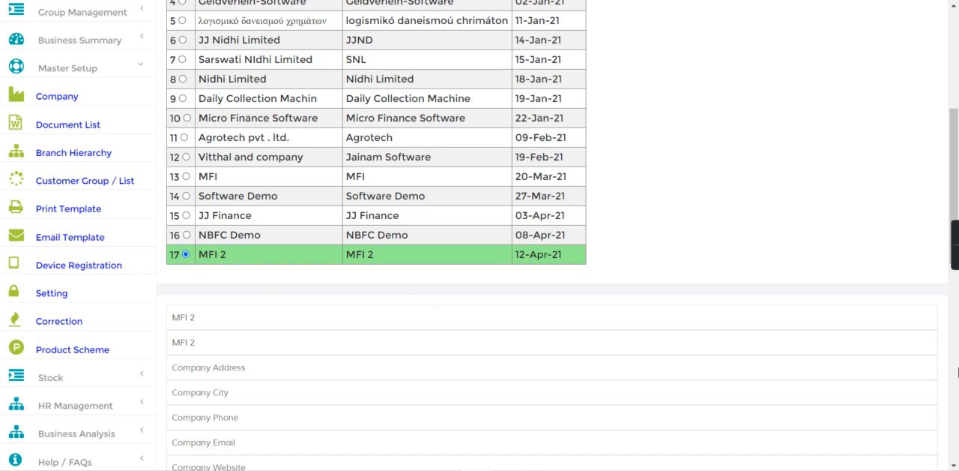
{"action": "scroll", "scroll_direction": "down", "scroll_amount": 3}
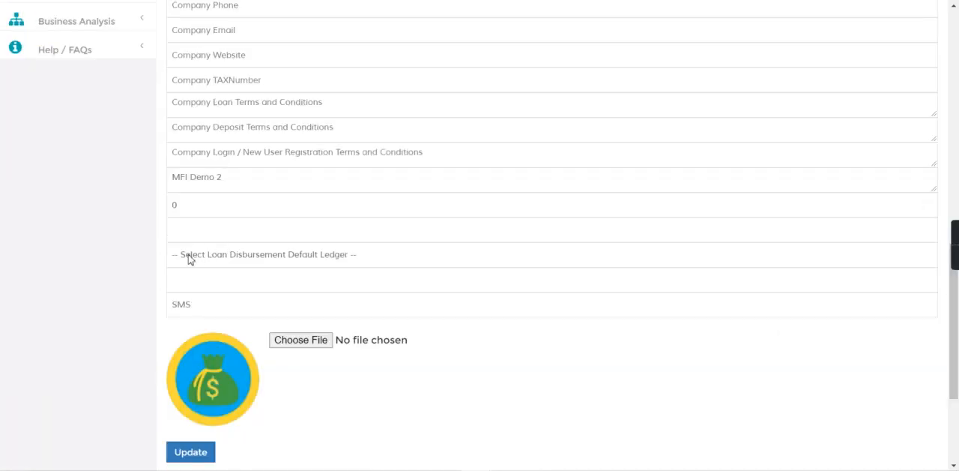
{"action": "mouse_move", "coordinate": [282, 261]}
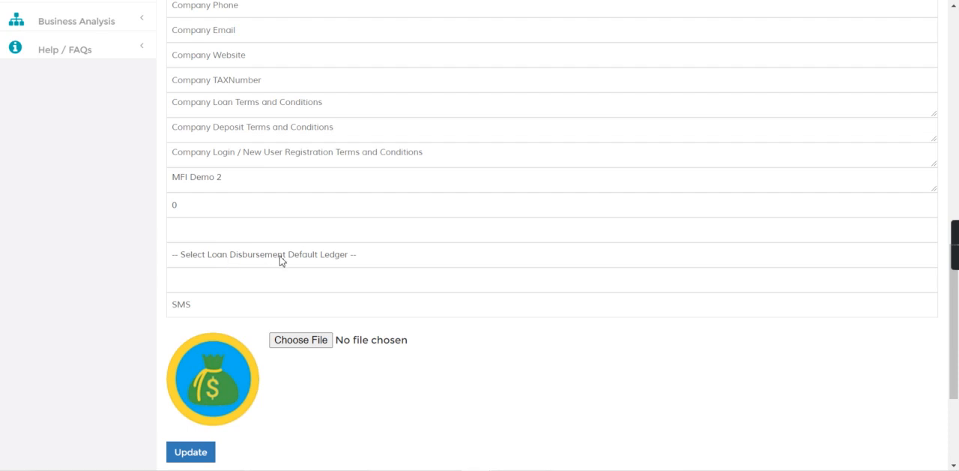
{"action": "mouse_move", "coordinate": [263, 255]}
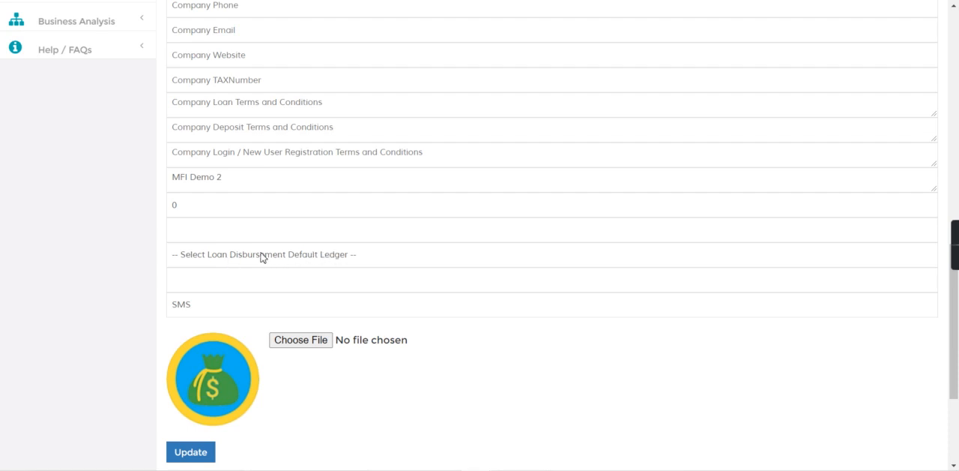
{"action": "left_click", "coordinate": [263, 255]}
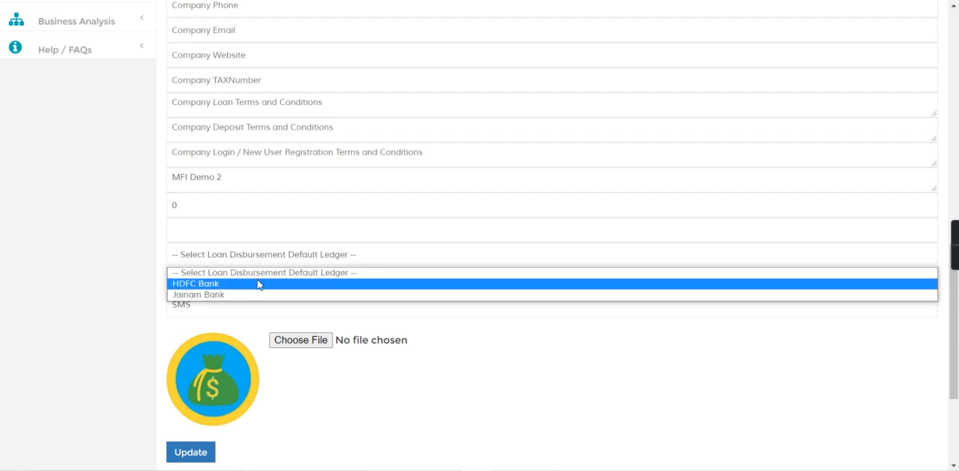
{"action": "left_click", "coordinate": [195, 283]}
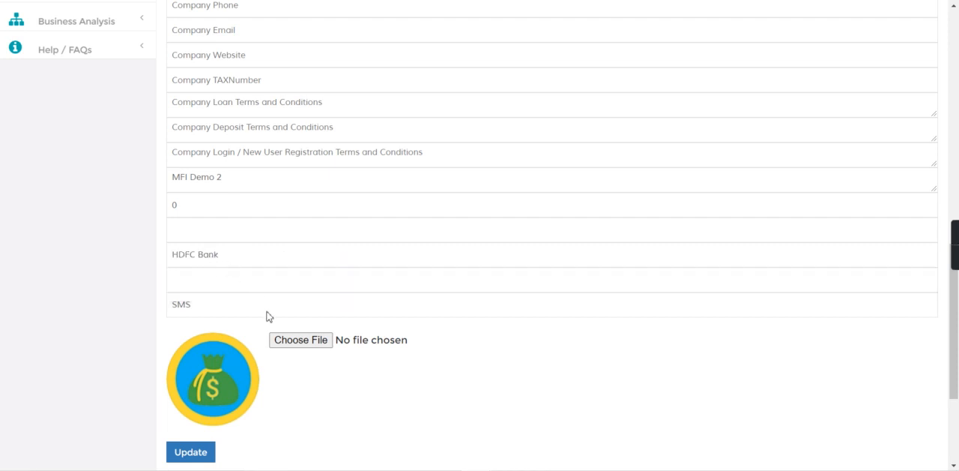
{"action": "mouse_move", "coordinate": [294, 401]}
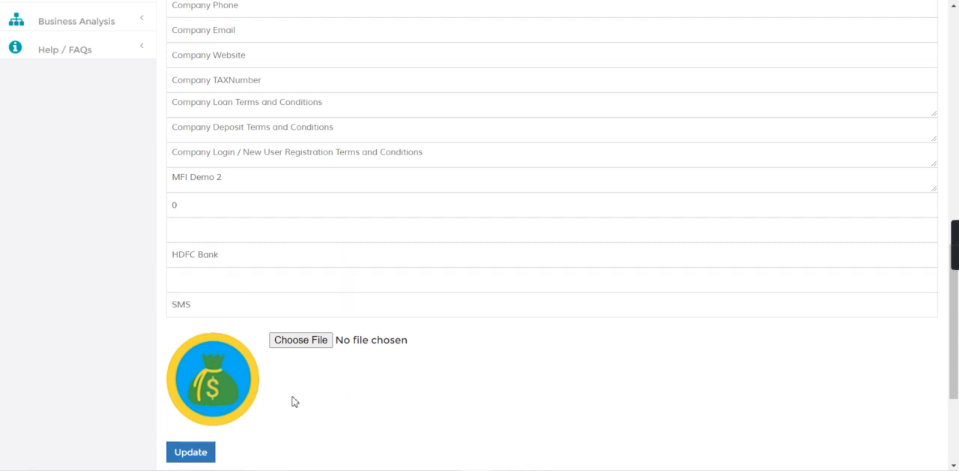
{"action": "mouse_move", "coordinate": [525, 416]}
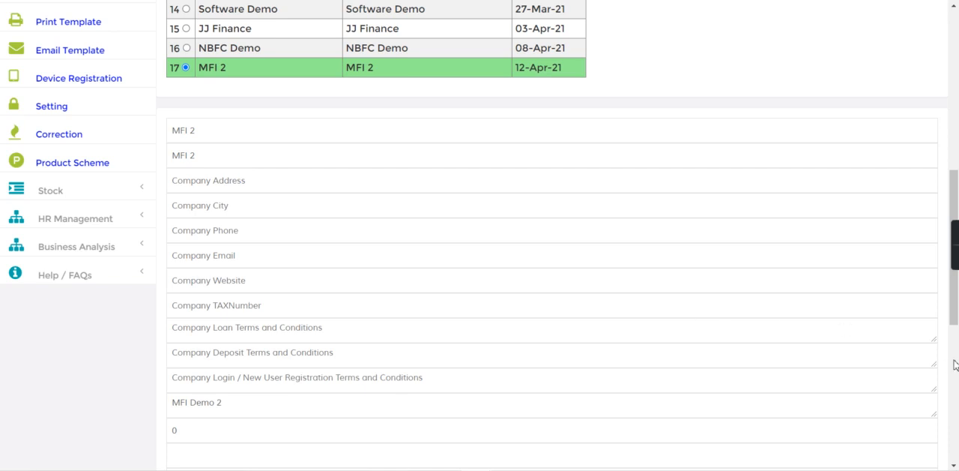
Leave the updated company form and bring up the All Party List status report.
{"action": "scroll", "scroll_direction": "down", "scroll_amount": 3}
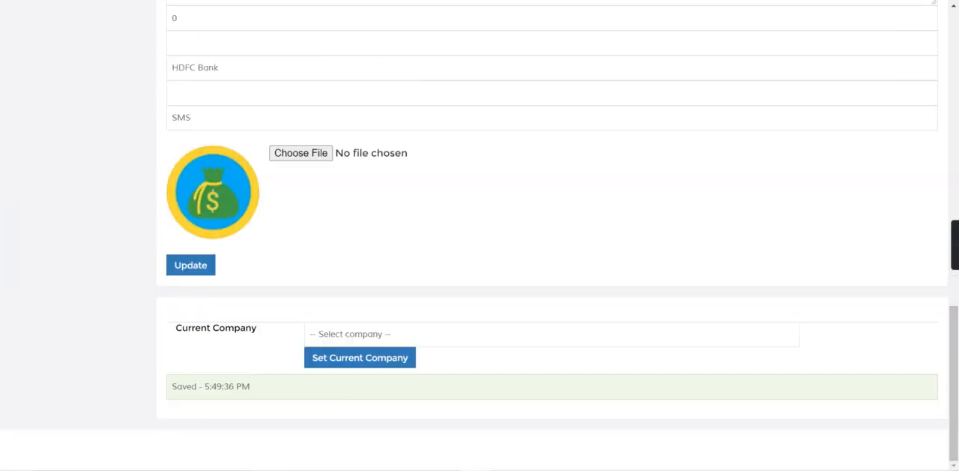
{"action": "scroll", "scroll_direction": "up", "scroll_amount": 3}
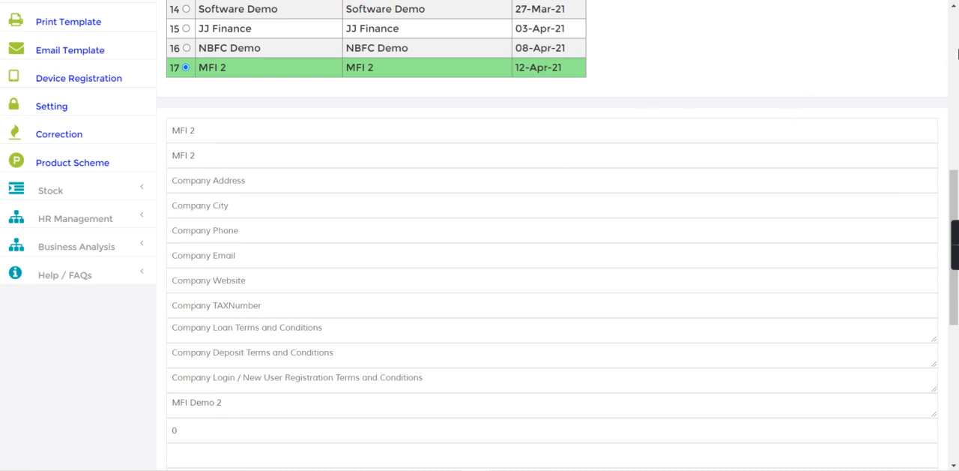
{"action": "scroll", "scroll_direction": "up", "scroll_amount": 3}
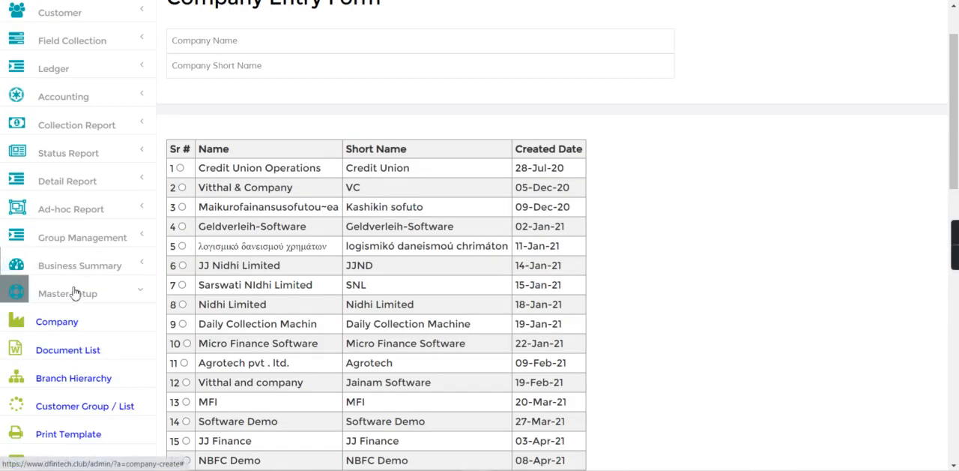
{"action": "left_click", "coordinate": [67, 294]}
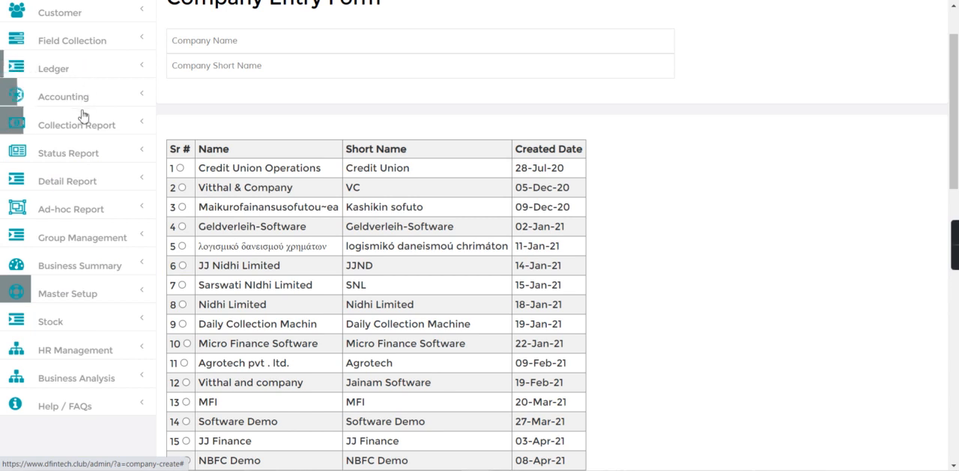
{"action": "left_click", "coordinate": [67, 153]}
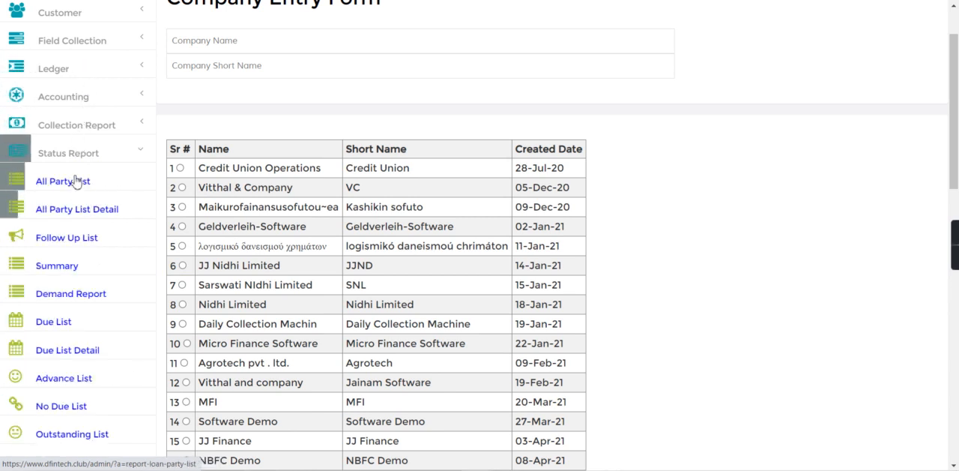
{"action": "left_click", "coordinate": [63, 182]}
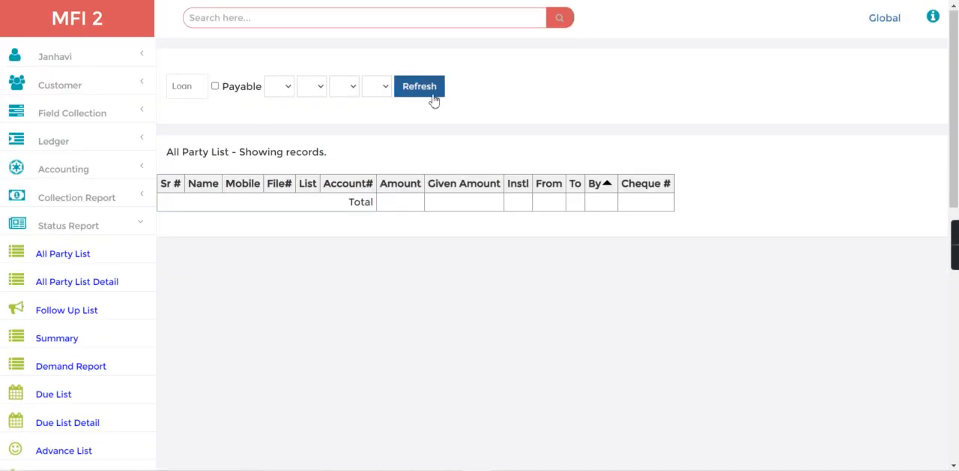
Refresh the party list and filter it by monthly, then weekly, then daily repayment frequency.
{"action": "left_click", "coordinate": [420, 85]}
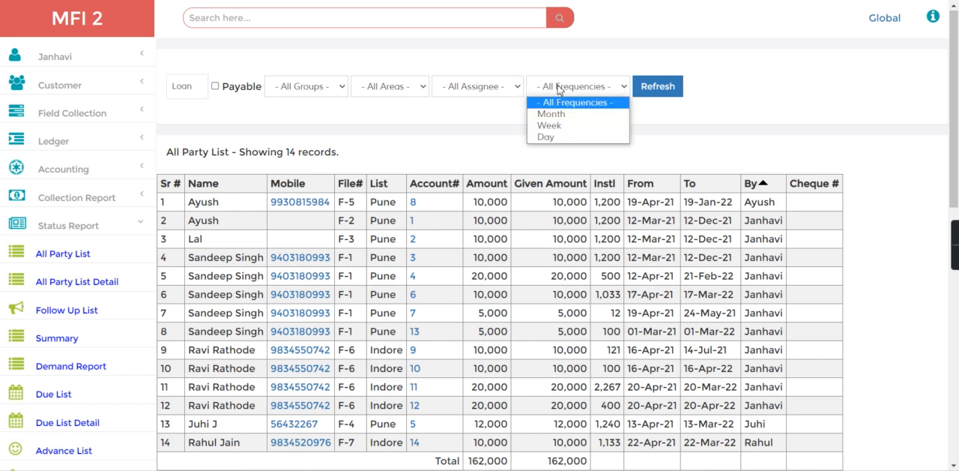
{"action": "mouse_move", "coordinate": [549, 126]}
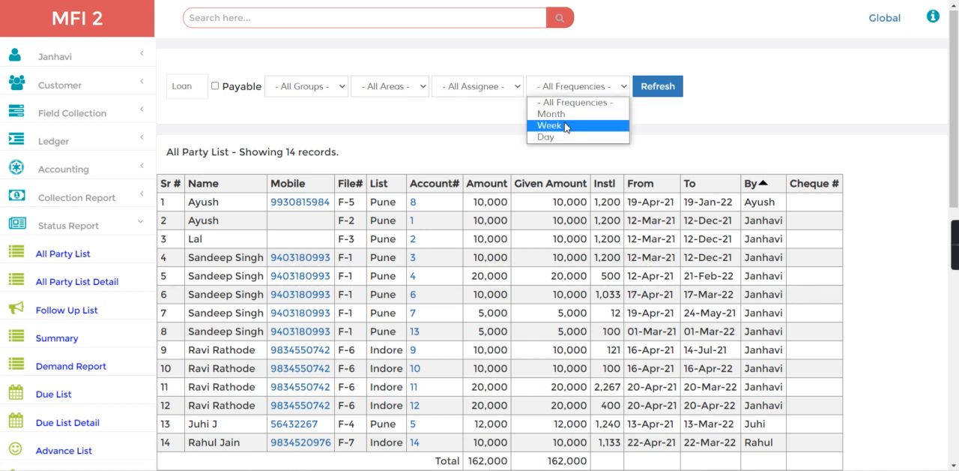
{"action": "mouse_move", "coordinate": [563, 114]}
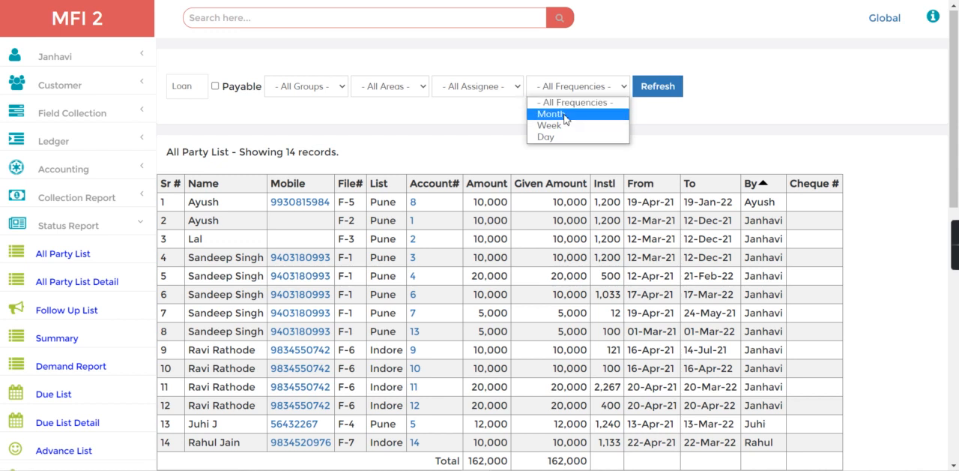
{"action": "mouse_move", "coordinate": [545, 138]}
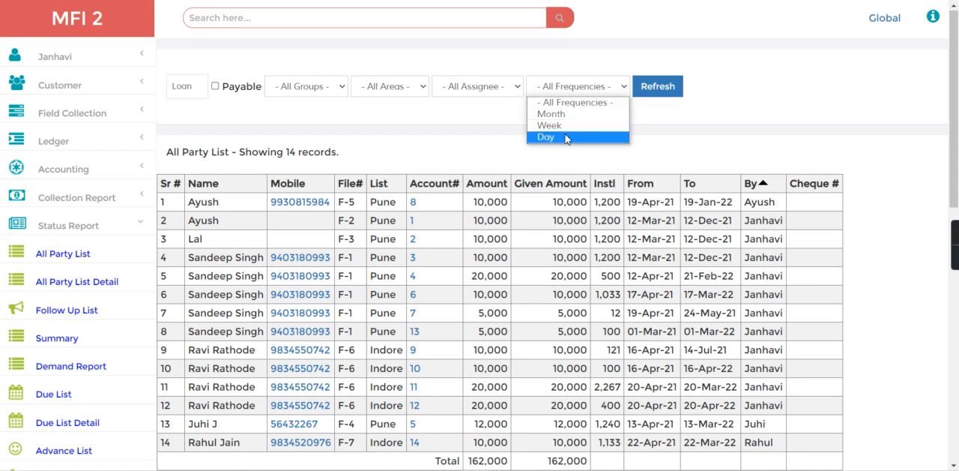
{"action": "left_click", "coordinate": [552, 114]}
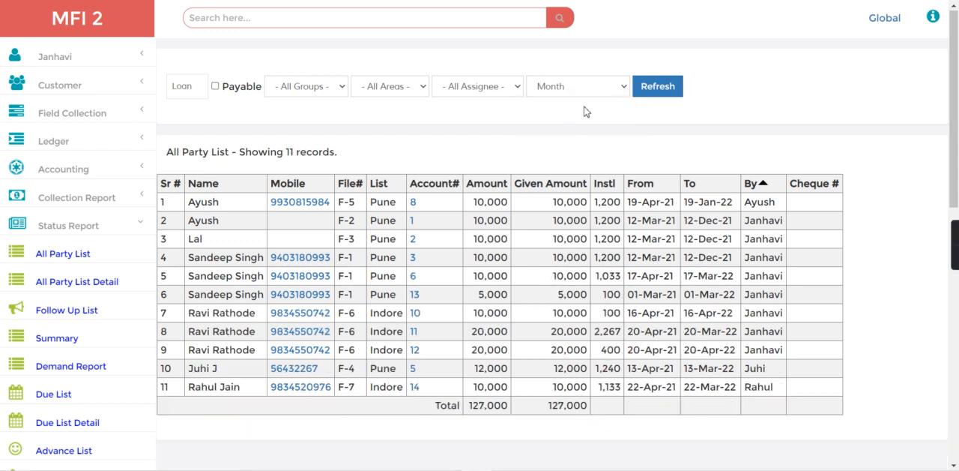
{"action": "mouse_move", "coordinate": [555, 118]}
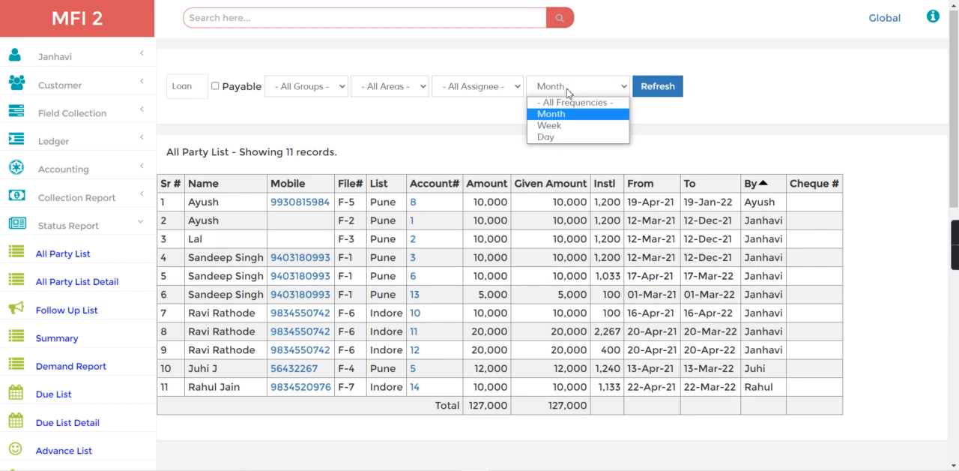
{"action": "left_click", "coordinate": [548, 126]}
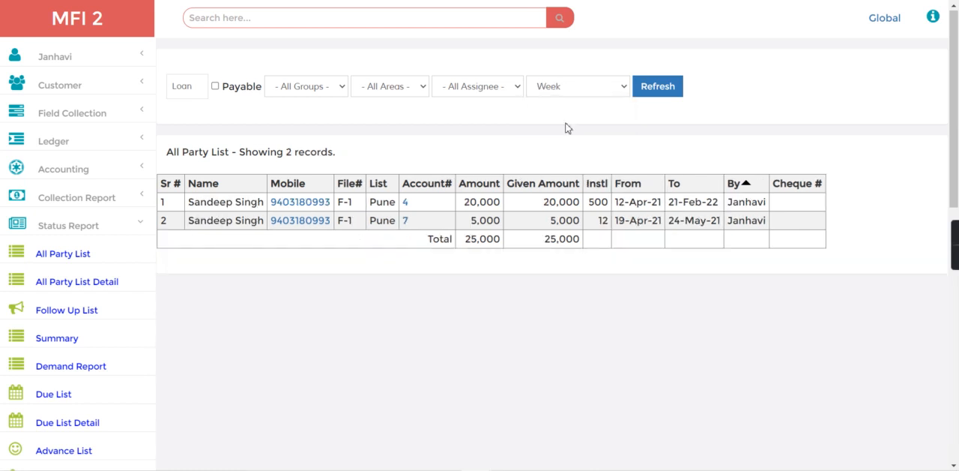
{"action": "left_click", "coordinate": [577, 85]}
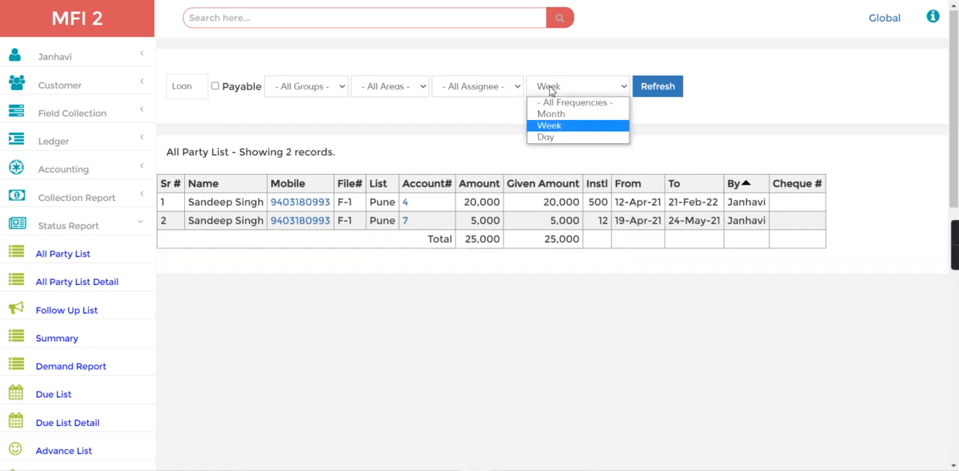
{"action": "left_click", "coordinate": [545, 138]}
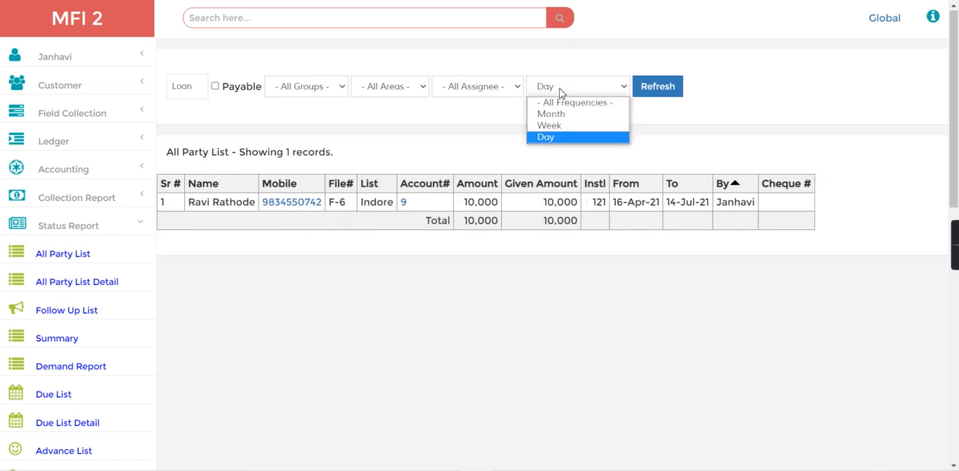
{"action": "mouse_move", "coordinate": [548, 126]}
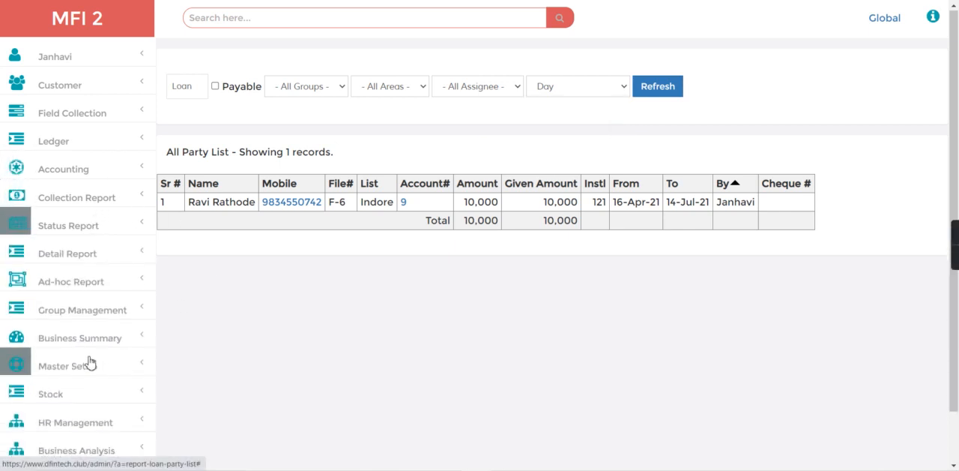
Bring up a blank Product Scheme Form from Master Setup.
{"action": "left_click", "coordinate": [67, 365]}
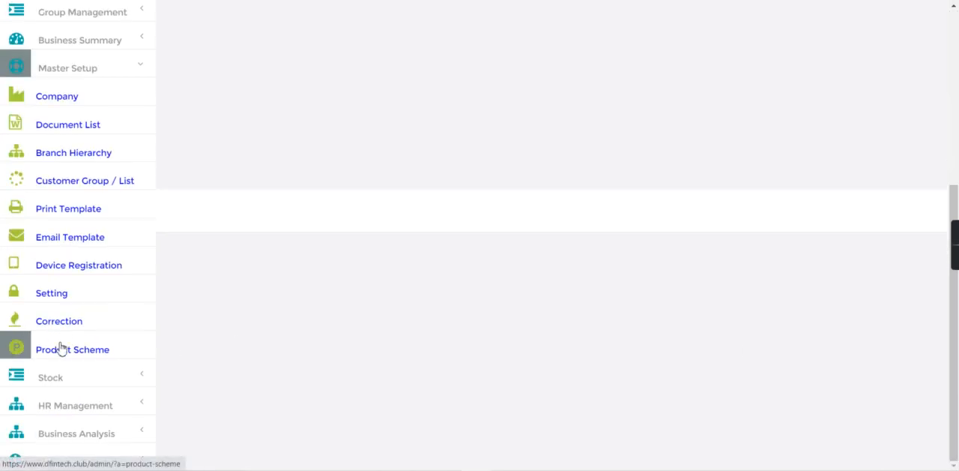
{"action": "left_click", "coordinate": [72, 347]}
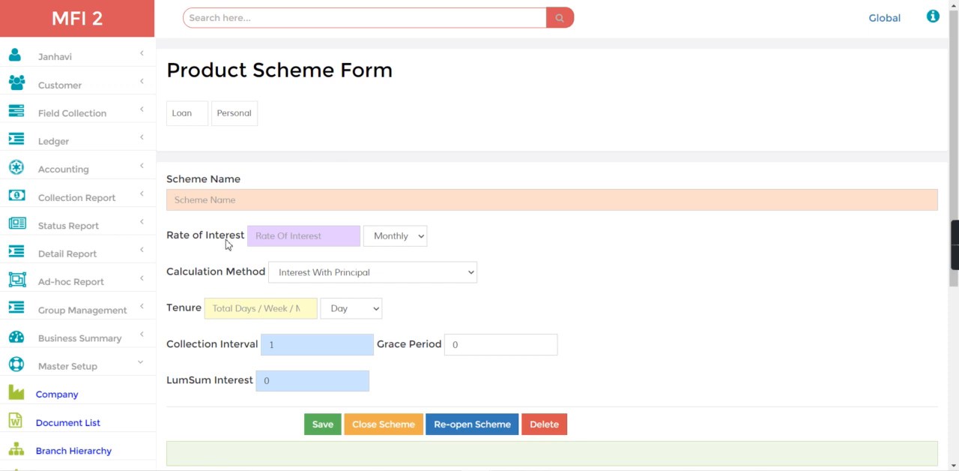
{"action": "mouse_move", "coordinate": [227, 216]}
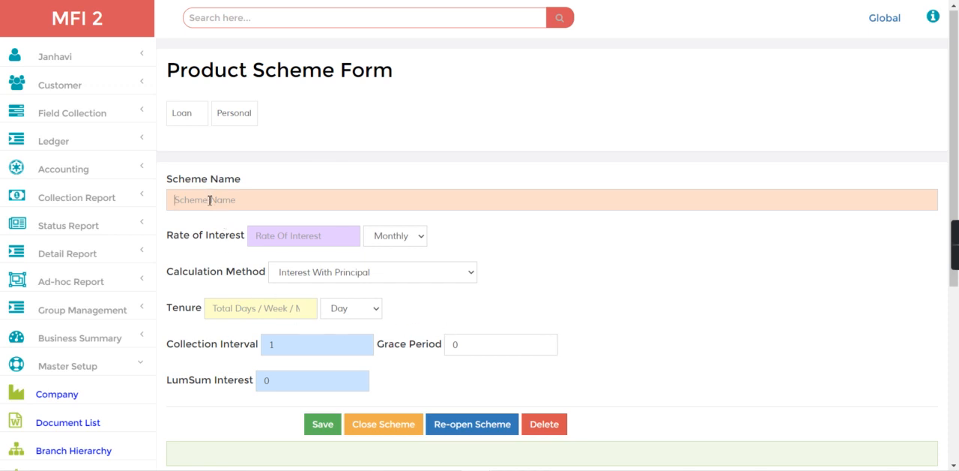
Name the scheme '15 days interval scheme for 1 year'.
{"action": "type", "text": "!"}
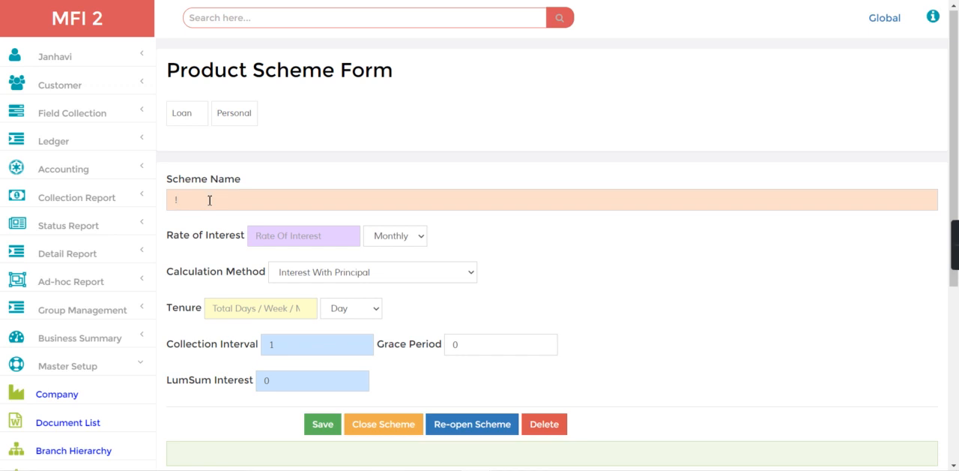
{"action": "type", "text": "15"}
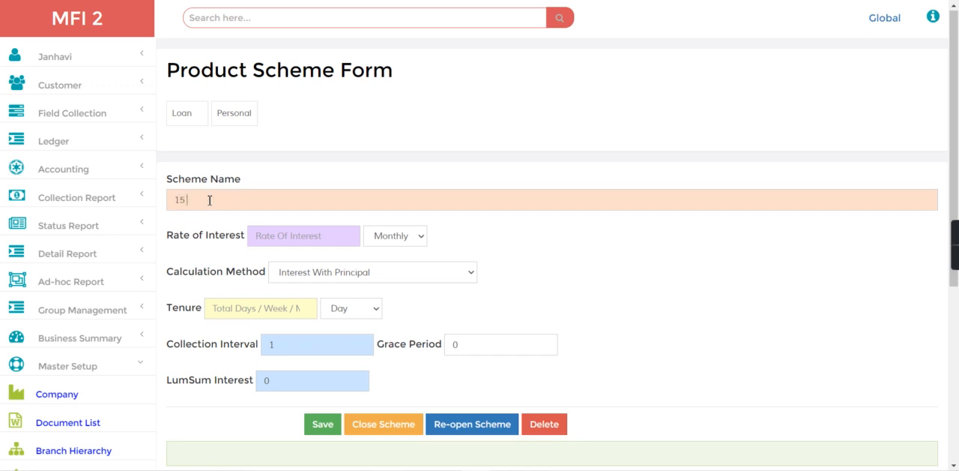
{"action": "type", "text": "days inte"}
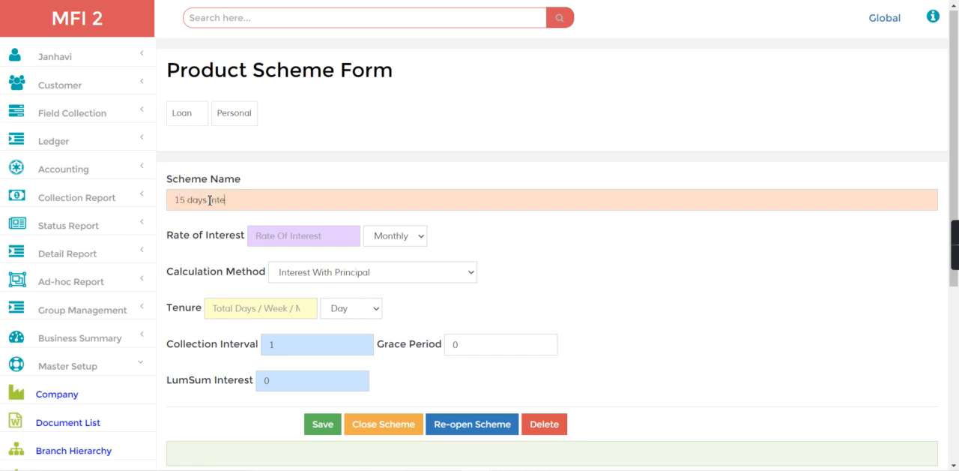
{"action": "type", "text": "rval"}
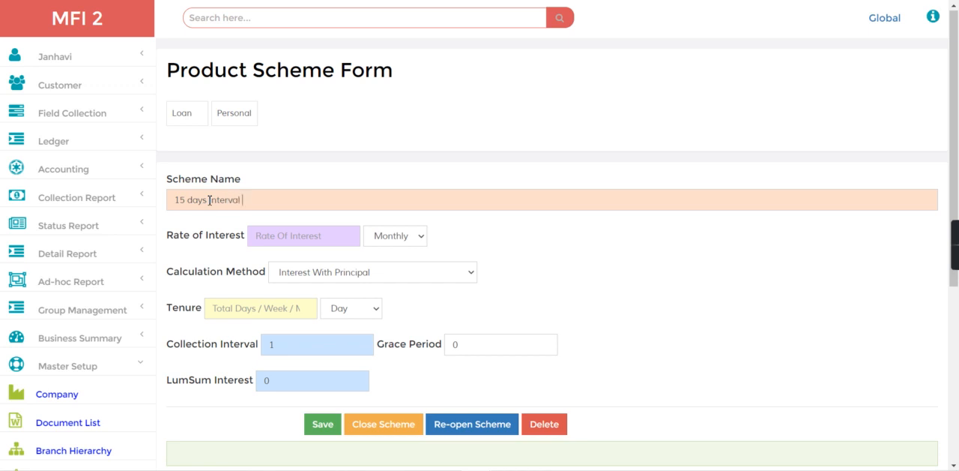
{"action": "type", "text": "ss"}
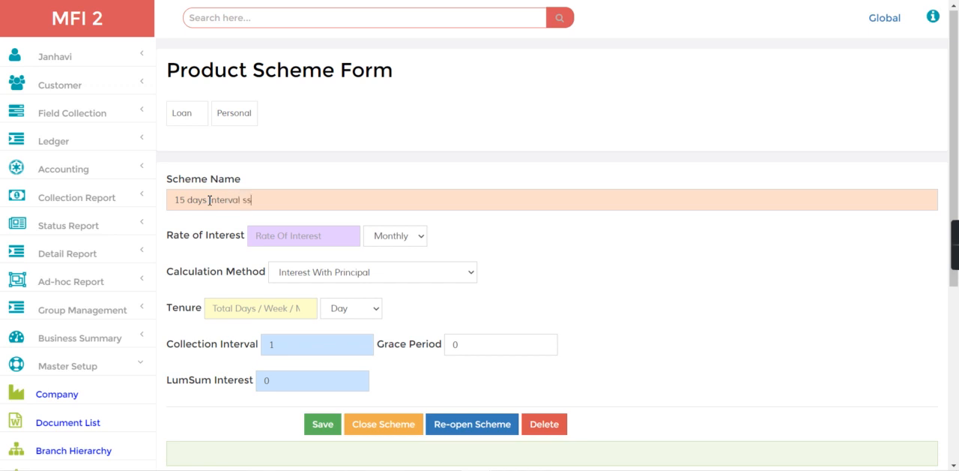
{"action": "type", "text": "cheme for"}
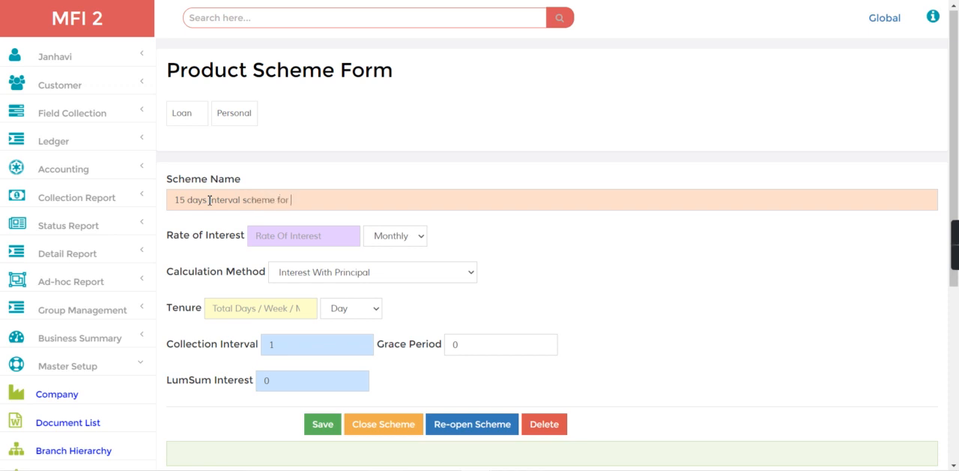
{"action": "type", "text": "1 yea"}
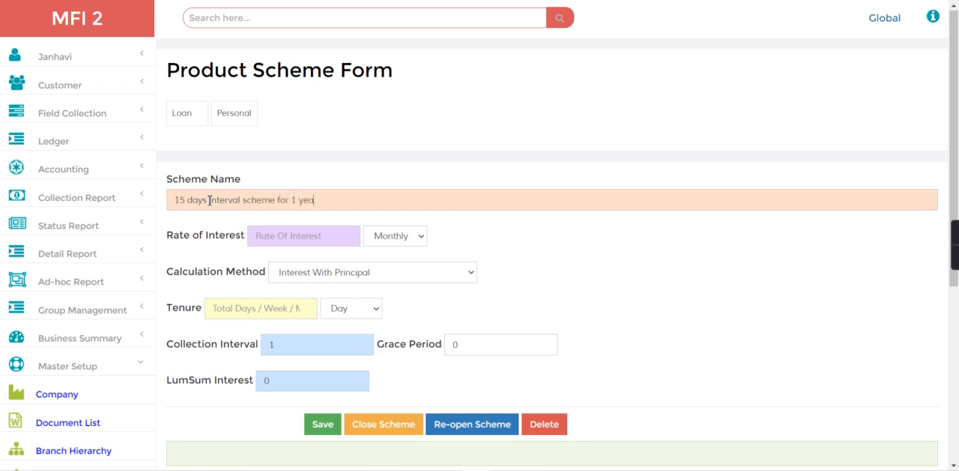
Set rate of interest 18% yearly and a 365-day tenure.
{"action": "left_click", "coordinate": [303, 236]}
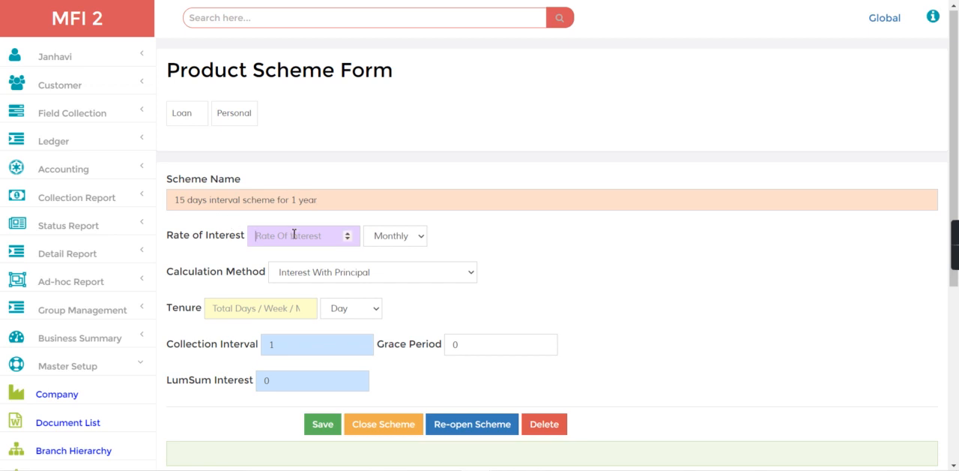
{"action": "type", "text": "1"}
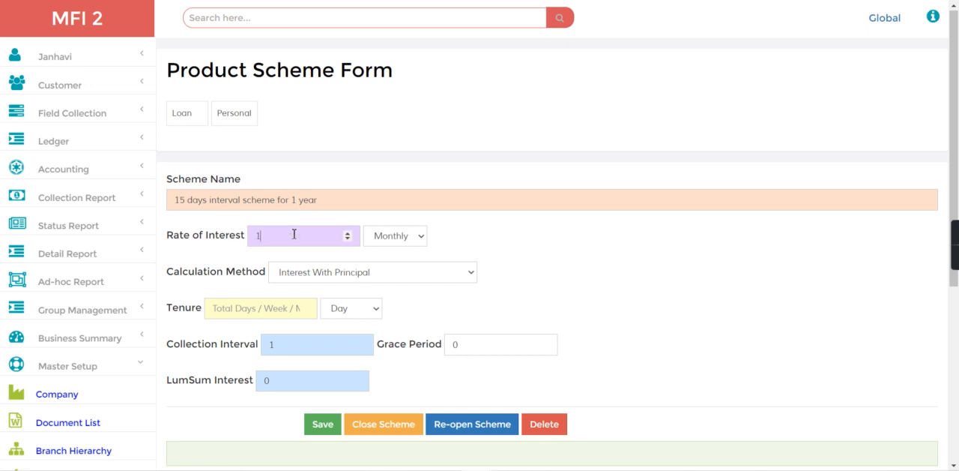
{"action": "type", "text": "8"}
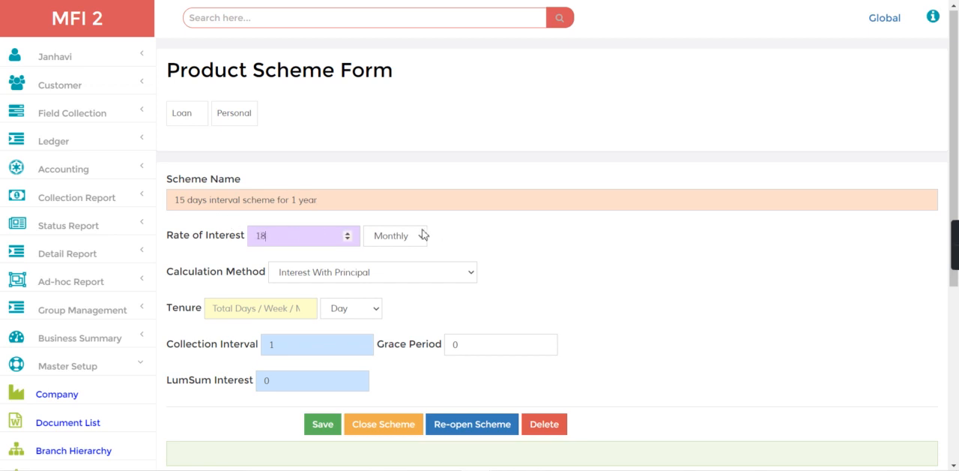
{"action": "left_click", "coordinate": [396, 235]}
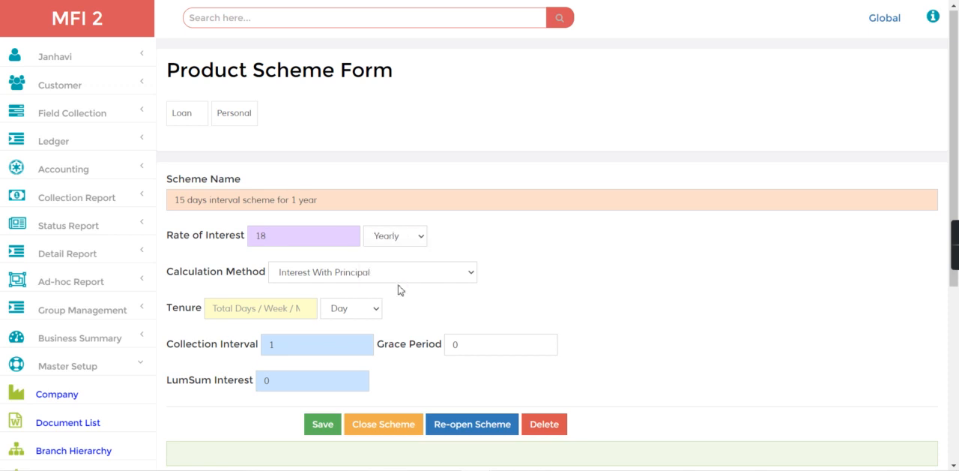
{"action": "mouse_move", "coordinate": [290, 281]}
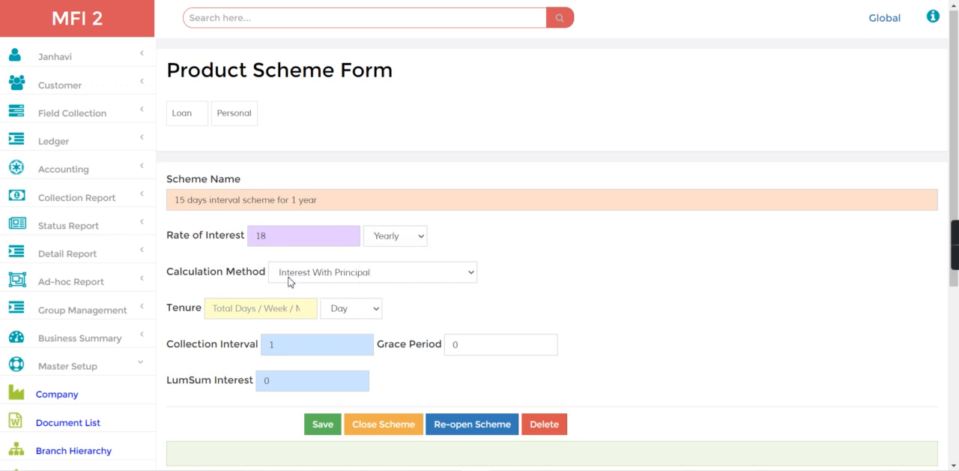
{"action": "left_click", "coordinate": [372, 273]}
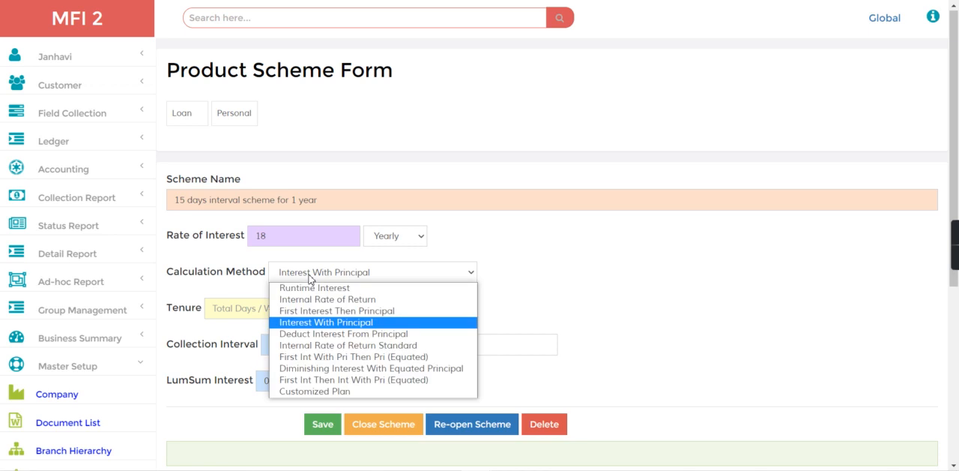
{"action": "mouse_move", "coordinate": [336, 311]}
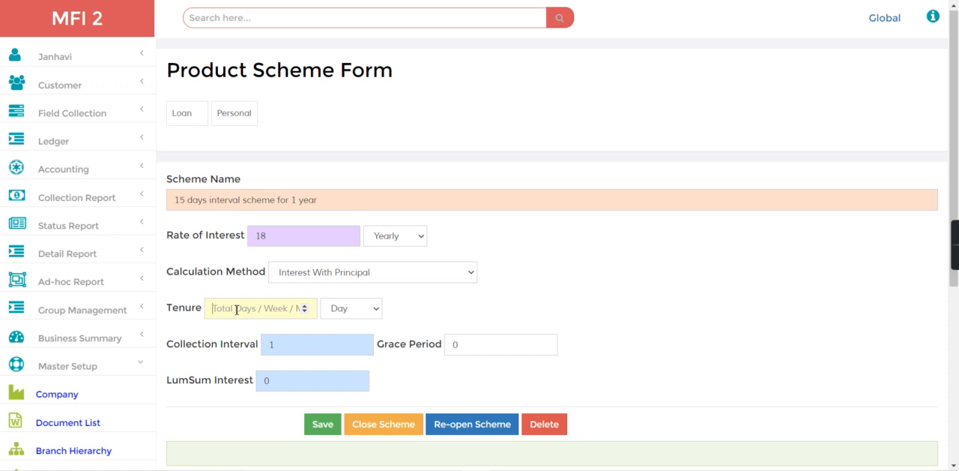
{"action": "type", "text": "3"}
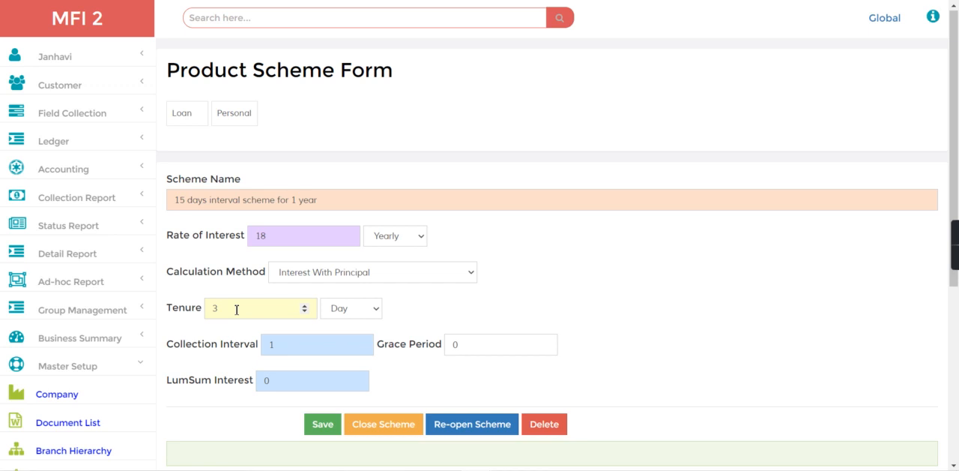
{"action": "type", "text": "6"}
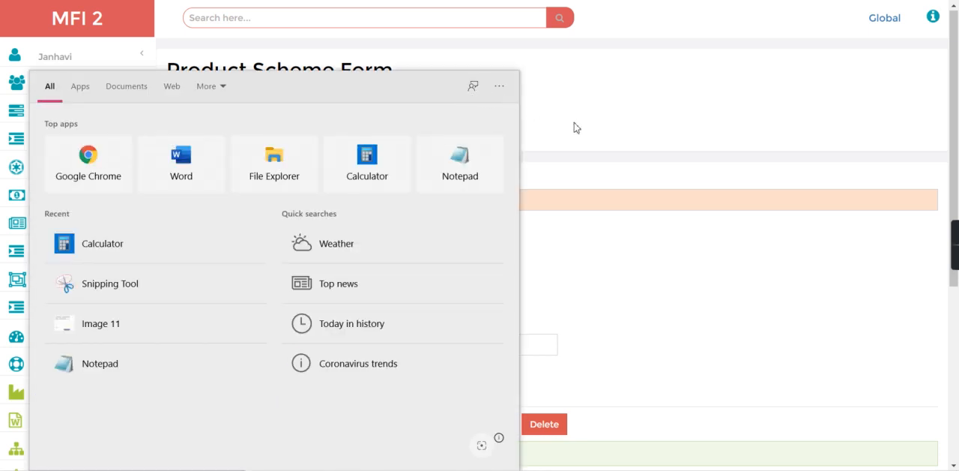
Enter lump-sum interest 8000 and save the new product scheme.
{"action": "left_click", "coordinate": [576, 126]}
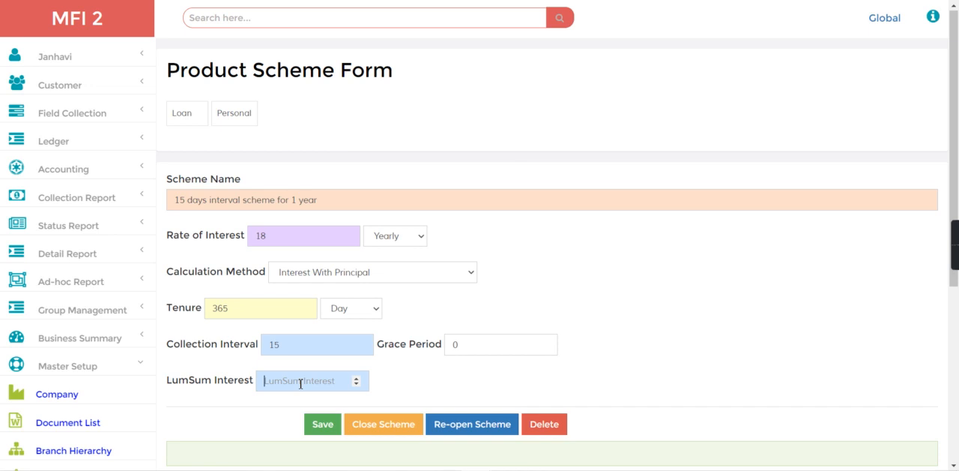
{"action": "type", "text": "8000"}
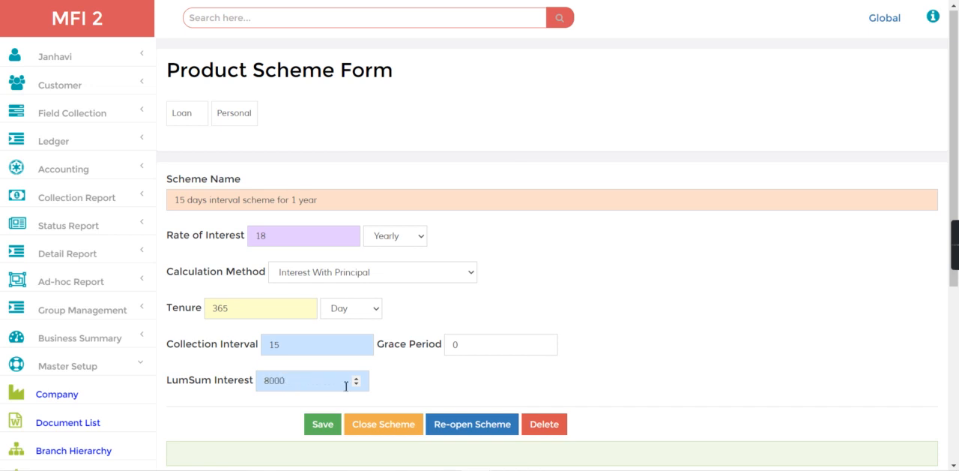
{"action": "left_click", "coordinate": [322, 423]}
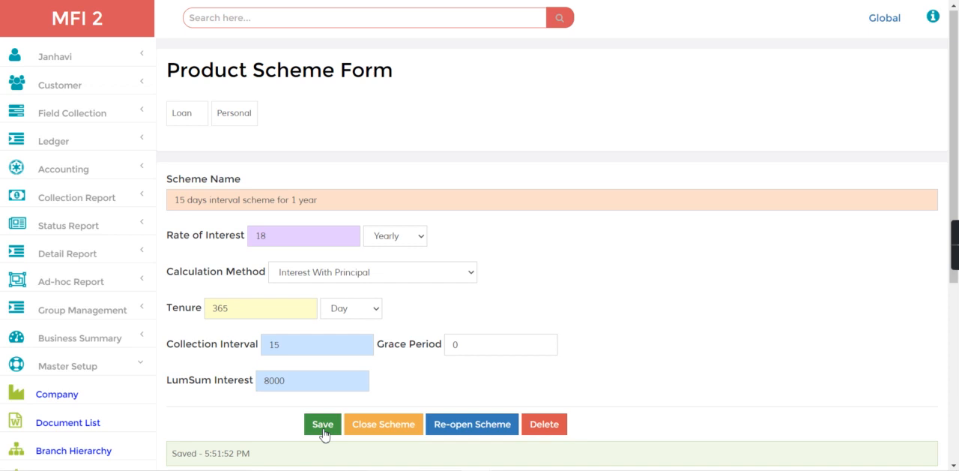
{"action": "scroll", "scroll_direction": "down", "scroll_amount": 3}
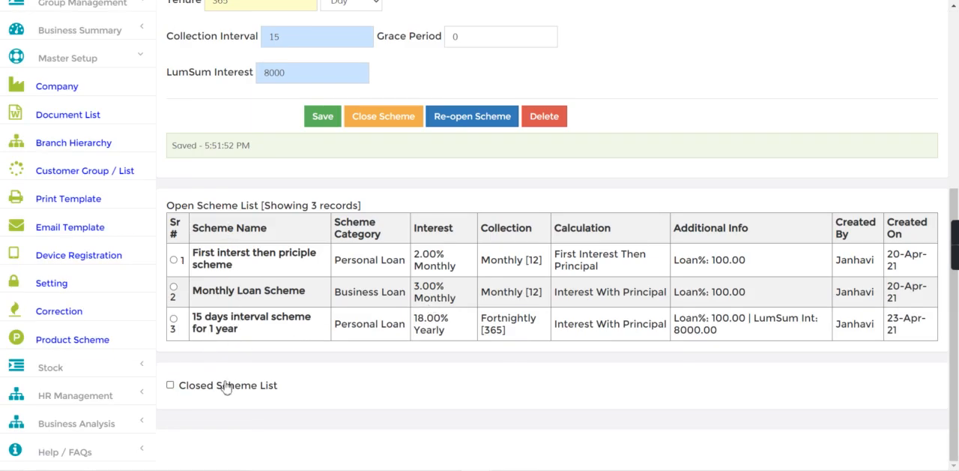
{"action": "mouse_move", "coordinate": [258, 365]}
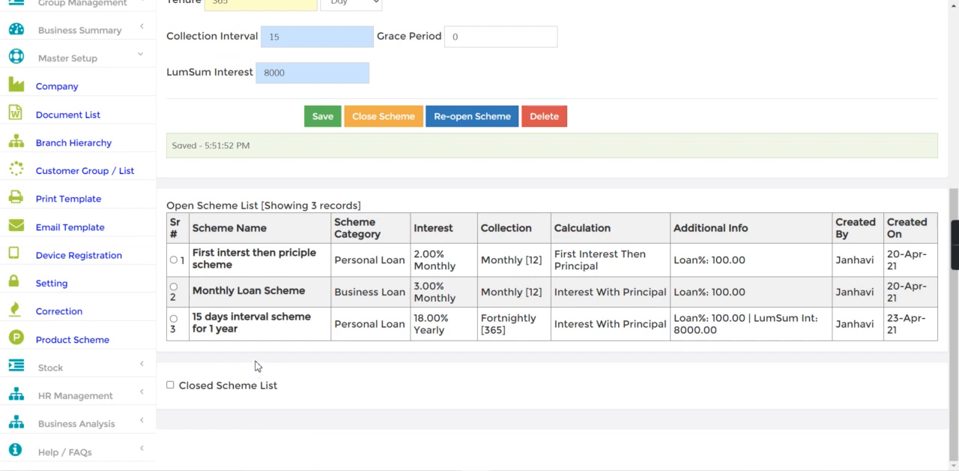
{"action": "mouse_move", "coordinate": [315, 367]}
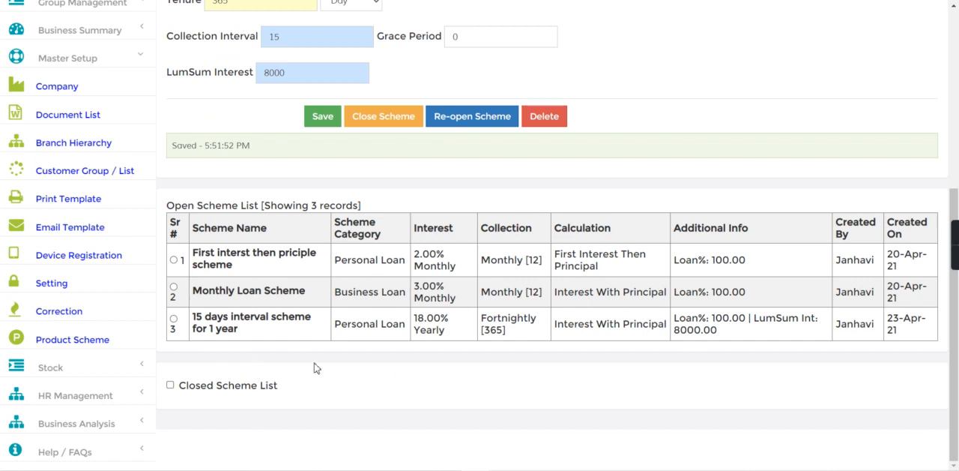
{"action": "mouse_move", "coordinate": [252, 305]}
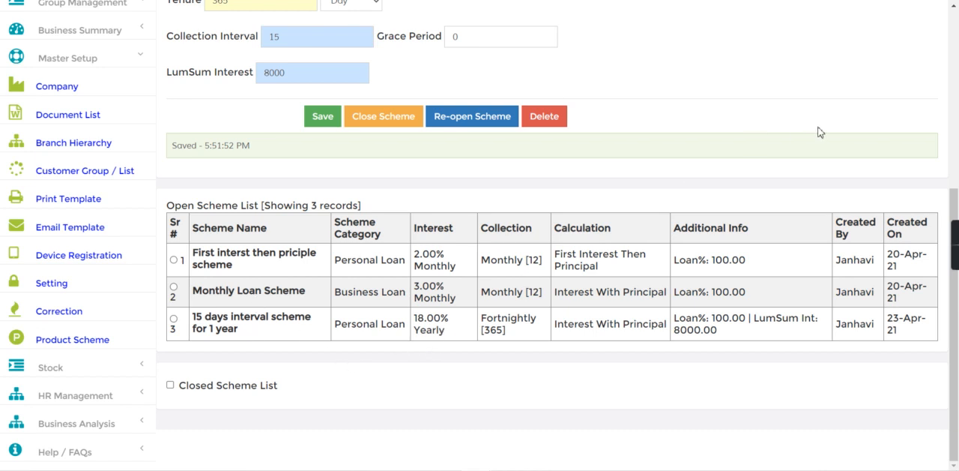
Scroll back up from the Open Scheme List to the top search box.
{"action": "scroll", "scroll_direction": "up", "scroll_amount": 3}
{"action": "type", "text": "f"}
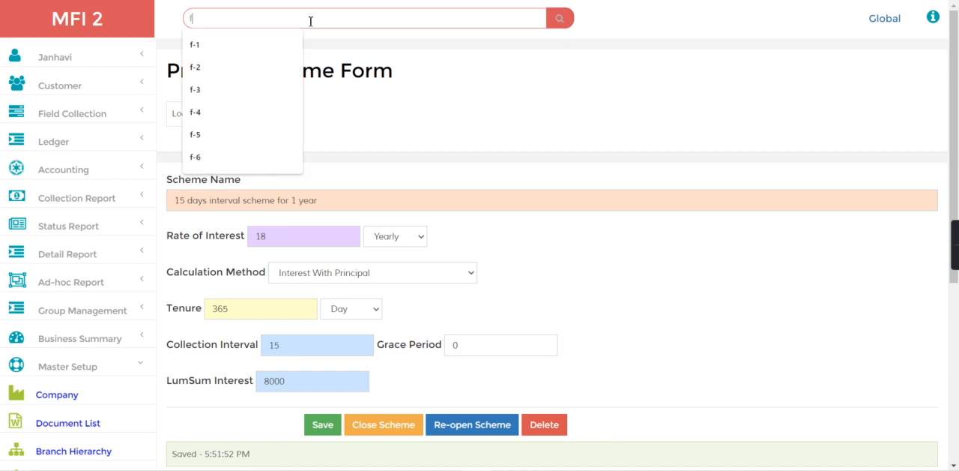
Look up the file F-1 customer and start a new loan on the 15-day scheme.
{"action": "left_click", "coordinate": [195, 45]}
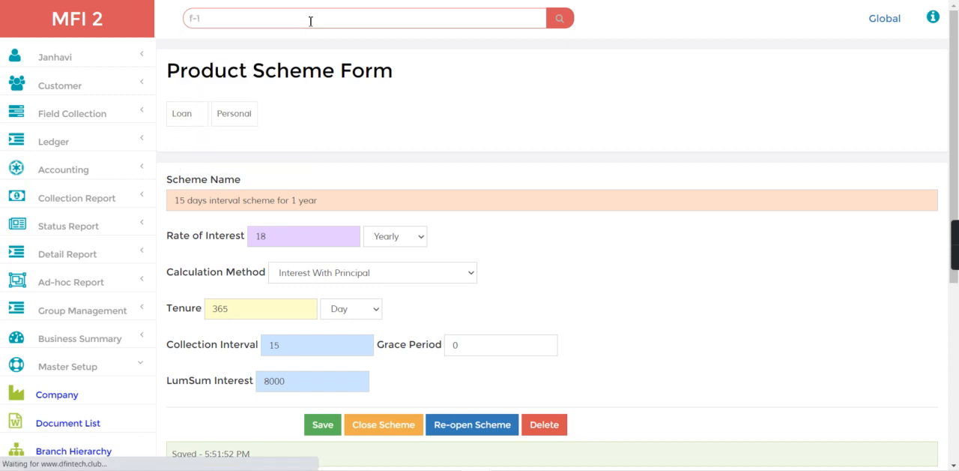
{"action": "left_click", "coordinate": [559, 18]}
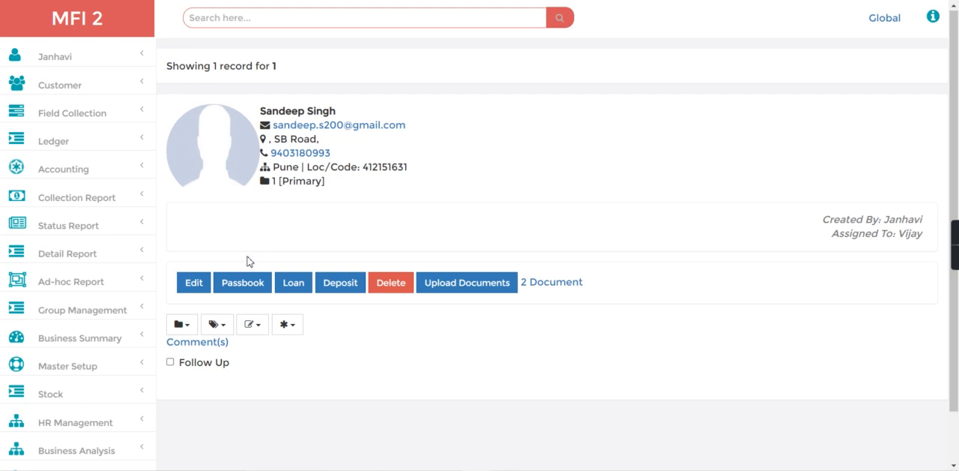
{"action": "left_click", "coordinate": [293, 282]}
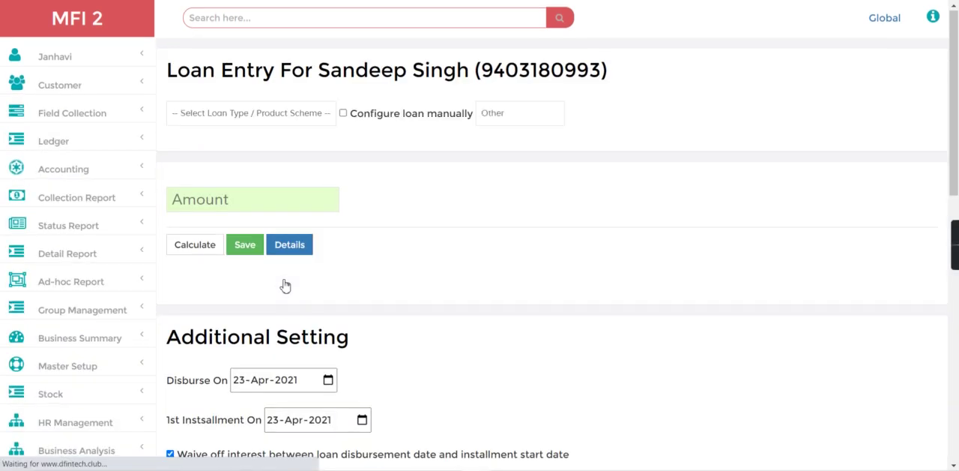
{"action": "left_click", "coordinate": [250, 113]}
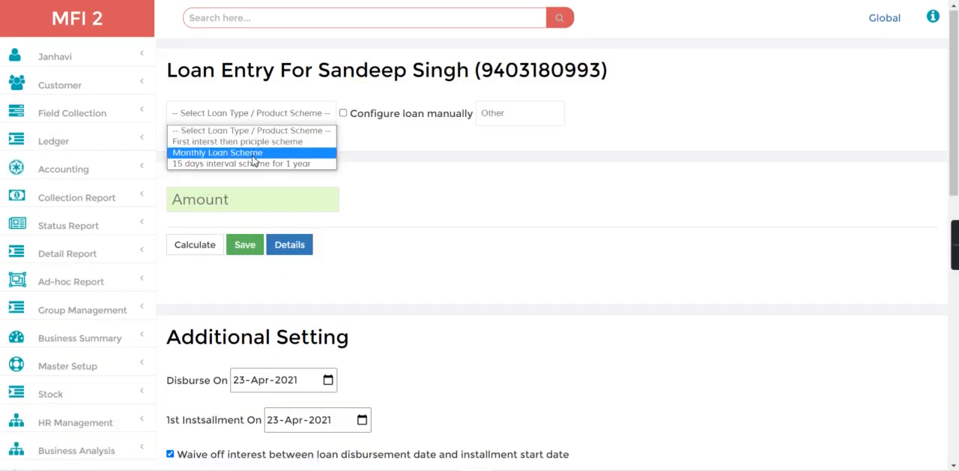
Enter amount 50000, preview installments with 8000 interest, and save the loan for approval.
{"action": "left_click", "coordinate": [250, 164]}
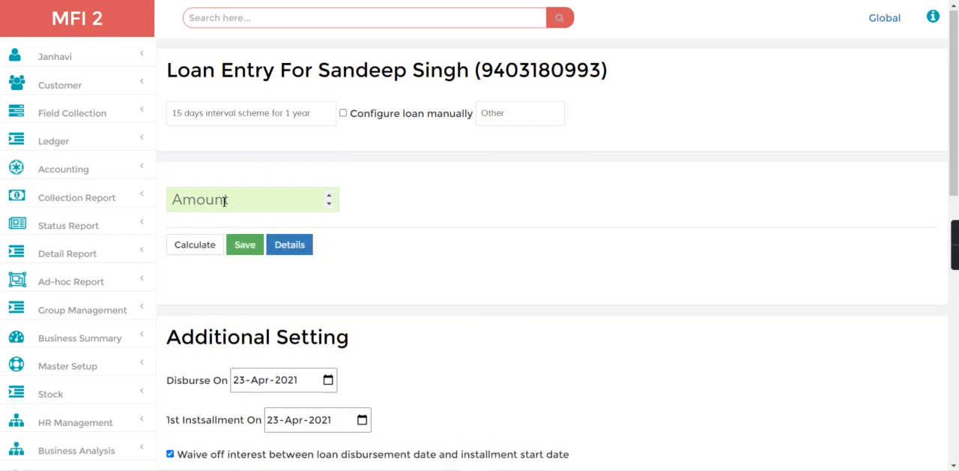
{"action": "type", "text": "10"}
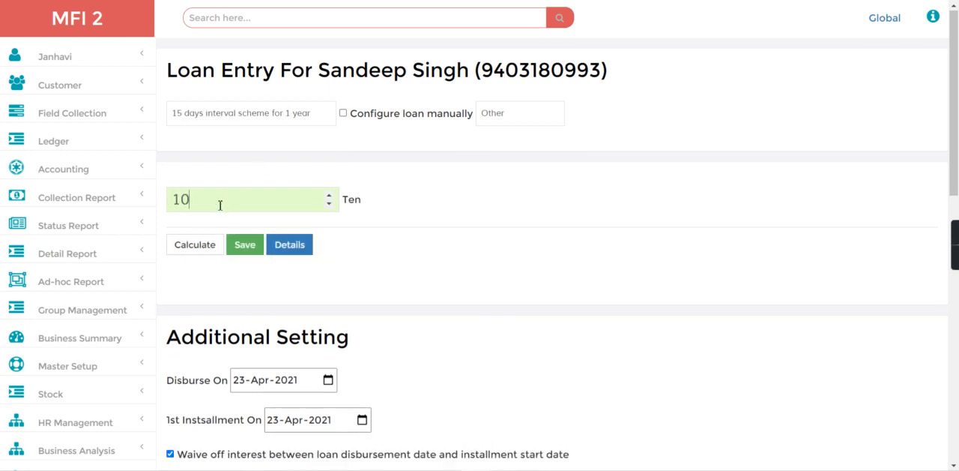
{"action": "type", "text": "0000"}
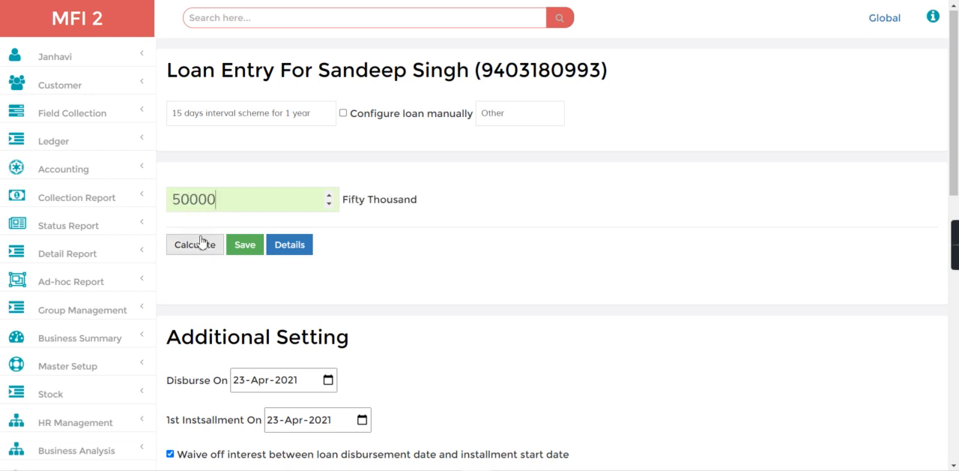
{"action": "left_click", "coordinate": [195, 244]}
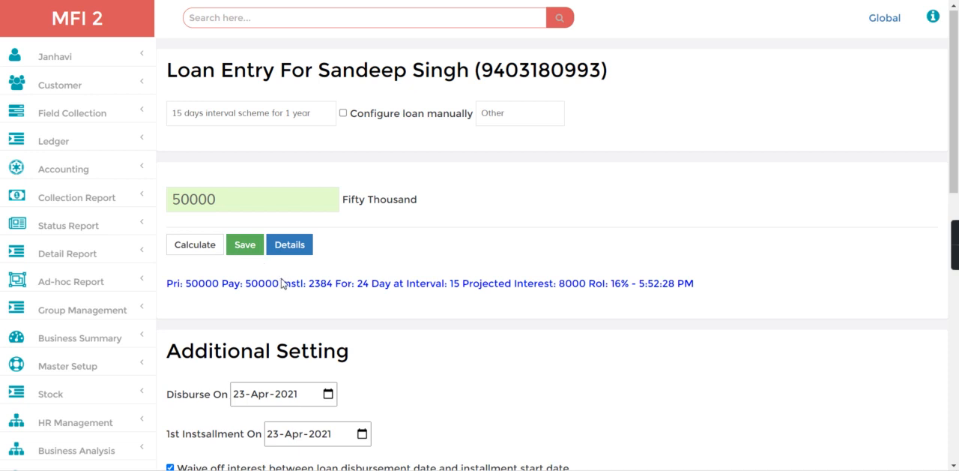
{"action": "mouse_move", "coordinate": [563, 288]}
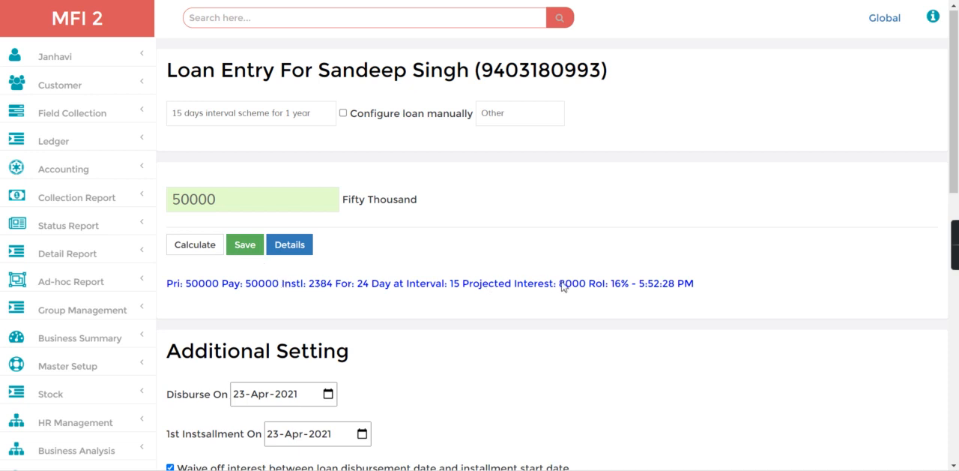
{"action": "double_click", "coordinate": [572, 283]}
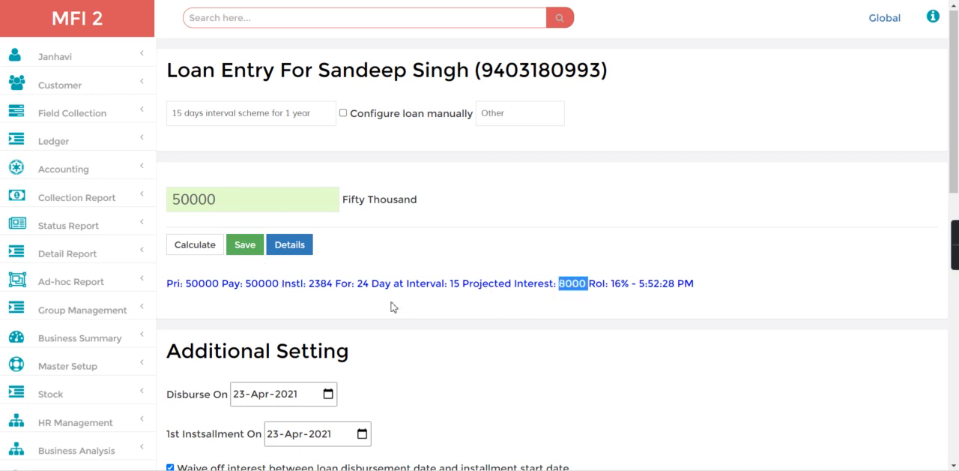
{"action": "mouse_move", "coordinate": [359, 291]}
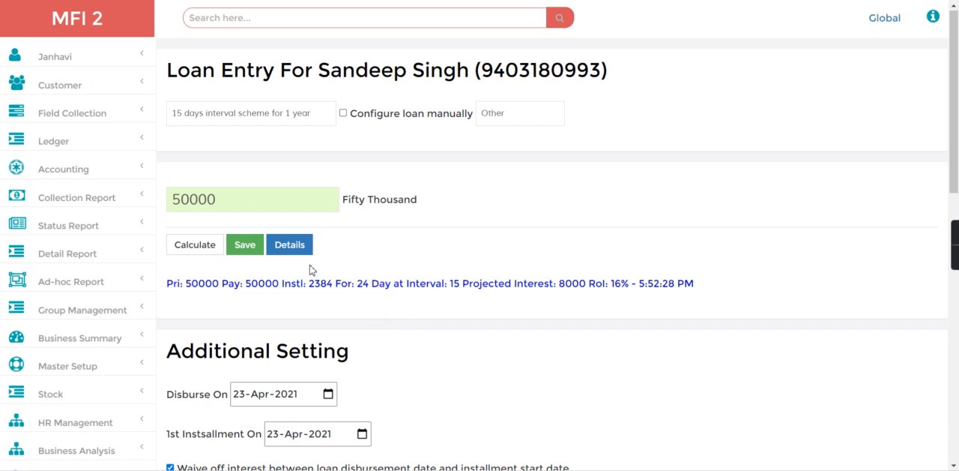
{"action": "mouse_move", "coordinate": [283, 312]}
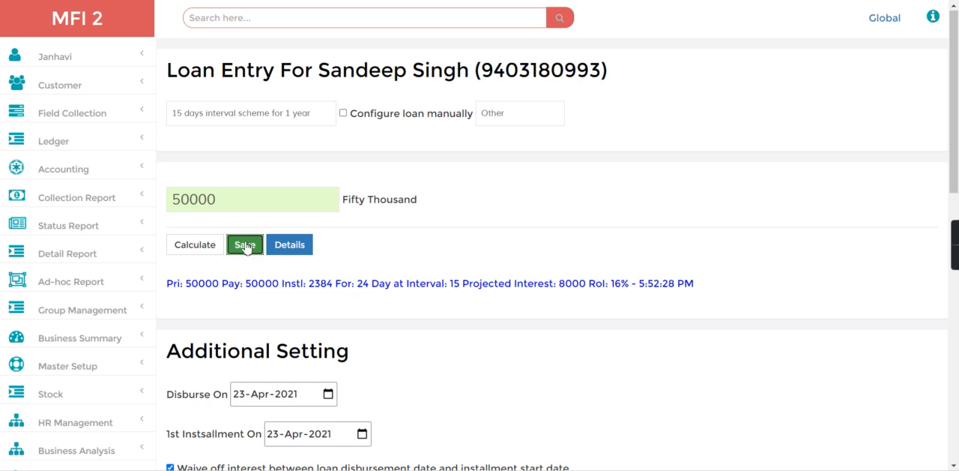
{"action": "left_click", "coordinate": [244, 244]}
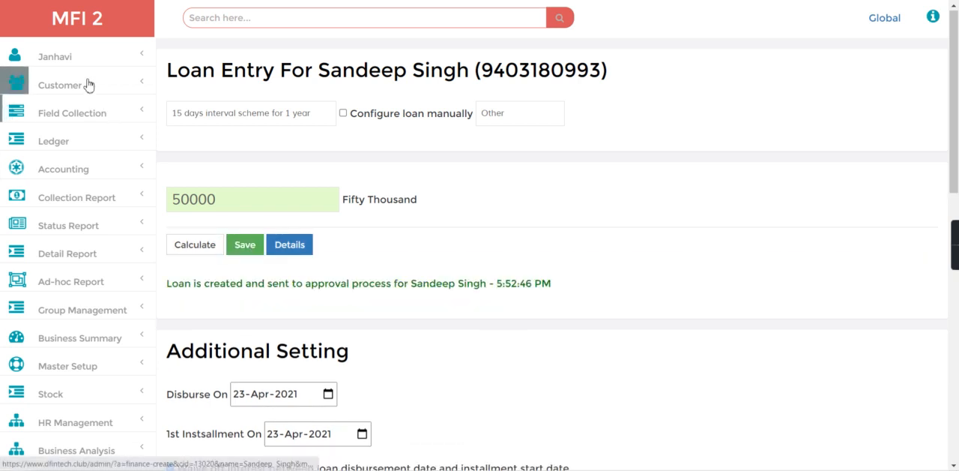
In Loan Approval, find the new 50,000 request and change its status to Approved.
{"action": "left_click", "coordinate": [60, 84]}
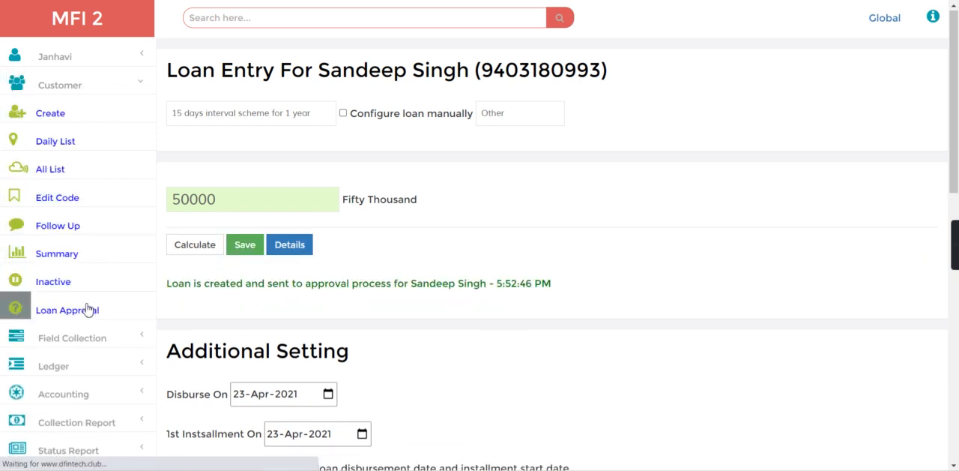
{"action": "left_click", "coordinate": [66, 309]}
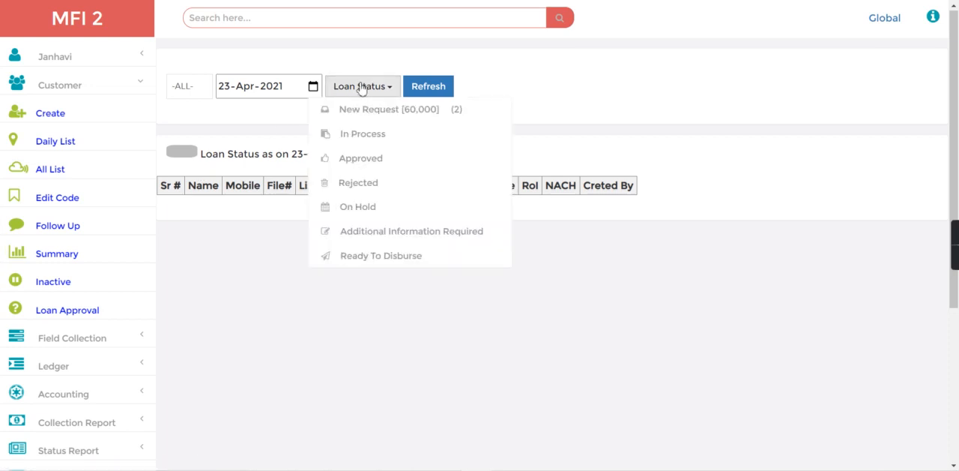
{"action": "left_click", "coordinate": [388, 108]}
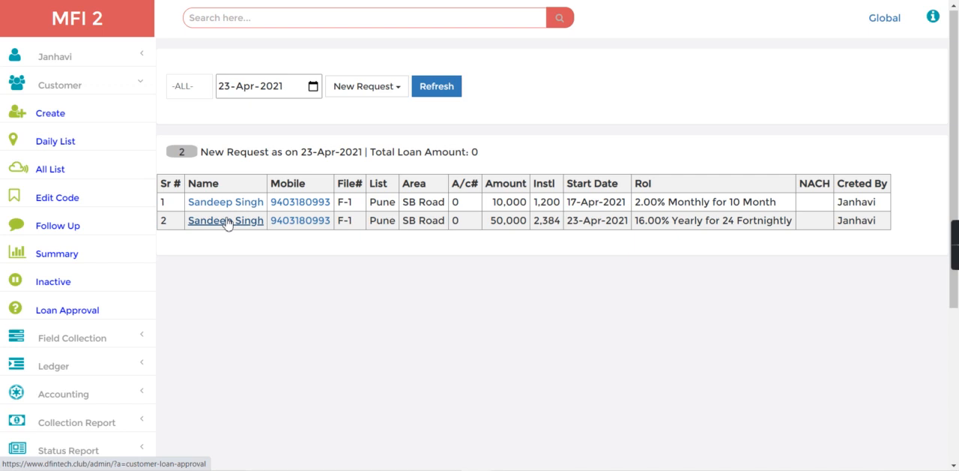
{"action": "left_click", "coordinate": [225, 219]}
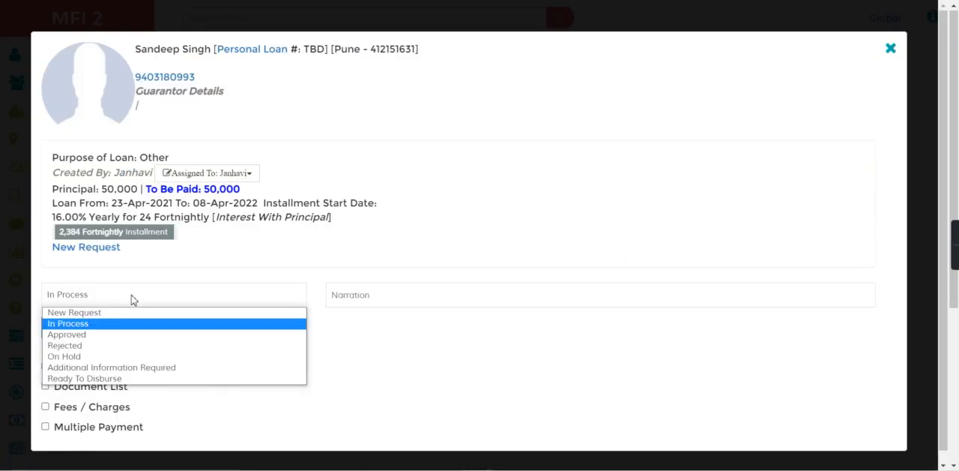
{"action": "left_click", "coordinate": [66, 334]}
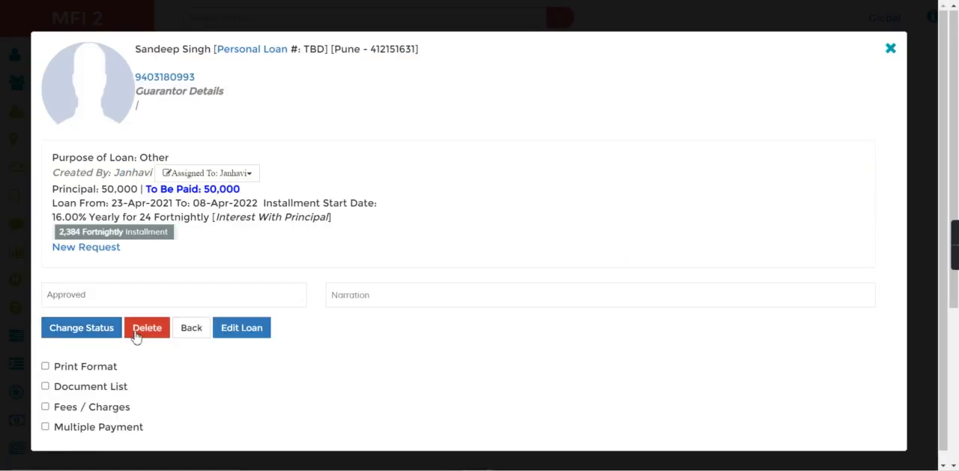
{"action": "left_click", "coordinate": [81, 327]}
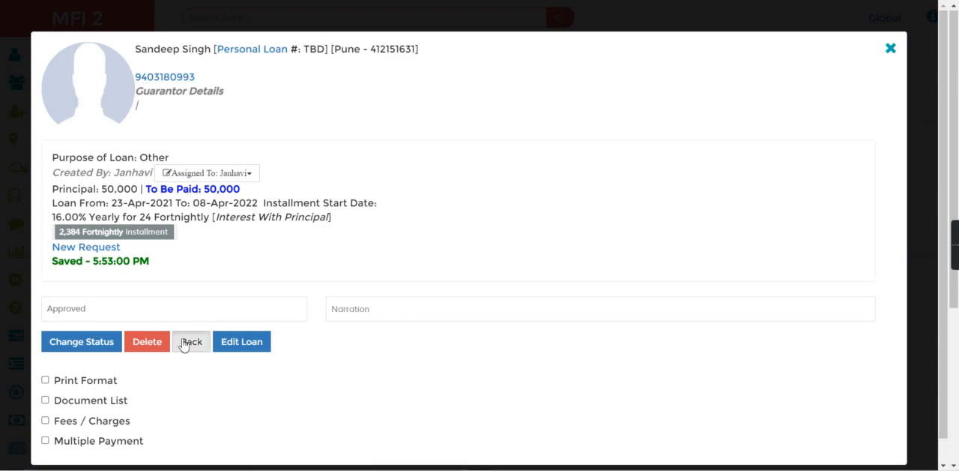
{"action": "left_click", "coordinate": [192, 341]}
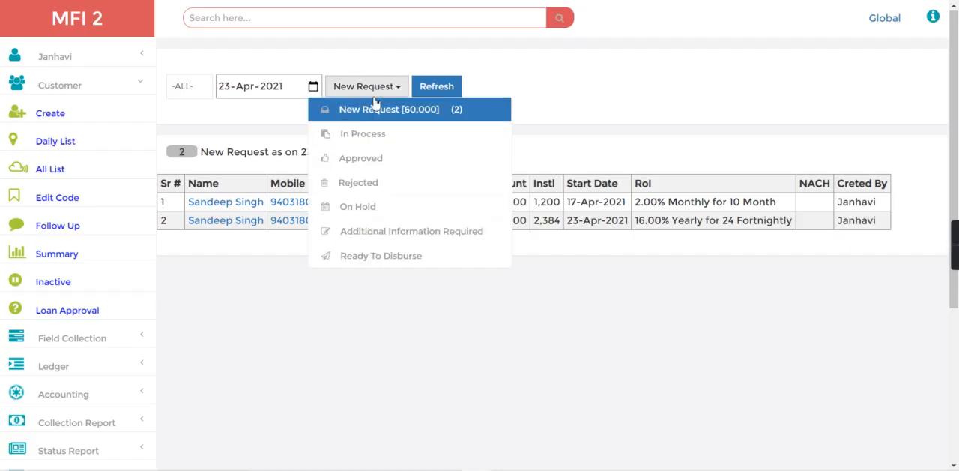
Filter approved loans and disburse the 50,000 loan manually as Loan #15.
{"action": "left_click", "coordinate": [359, 159]}
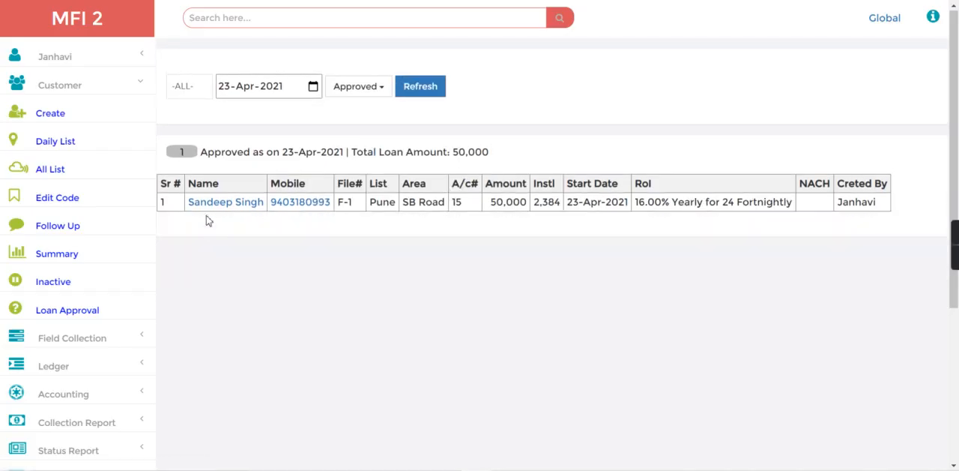
{"action": "left_click", "coordinate": [224, 201]}
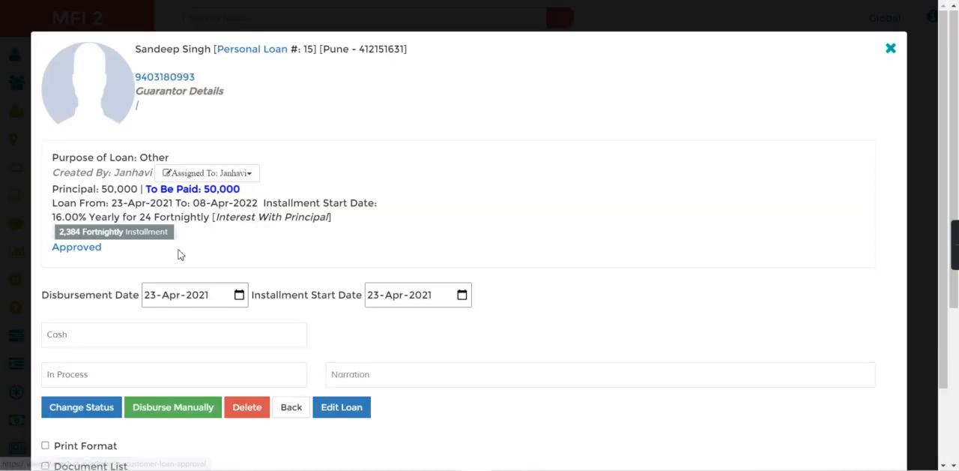
{"action": "mouse_move", "coordinate": [173, 408]}
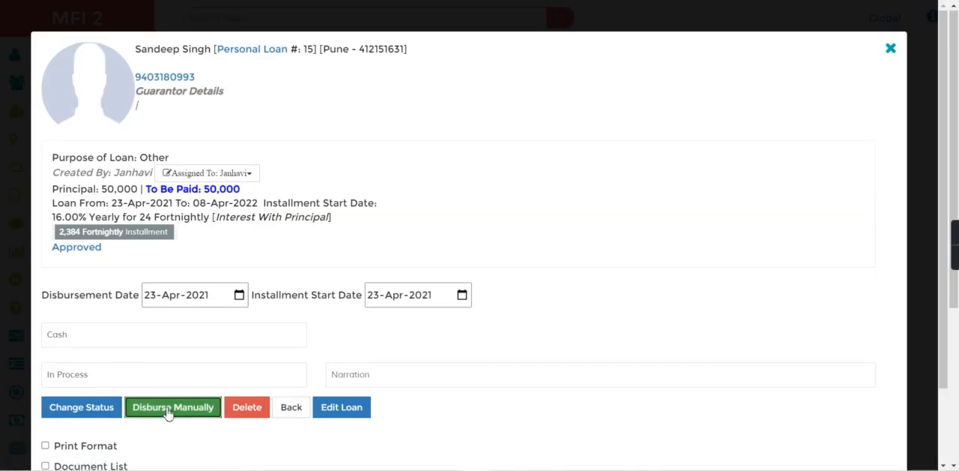
{"action": "left_click", "coordinate": [172, 407]}
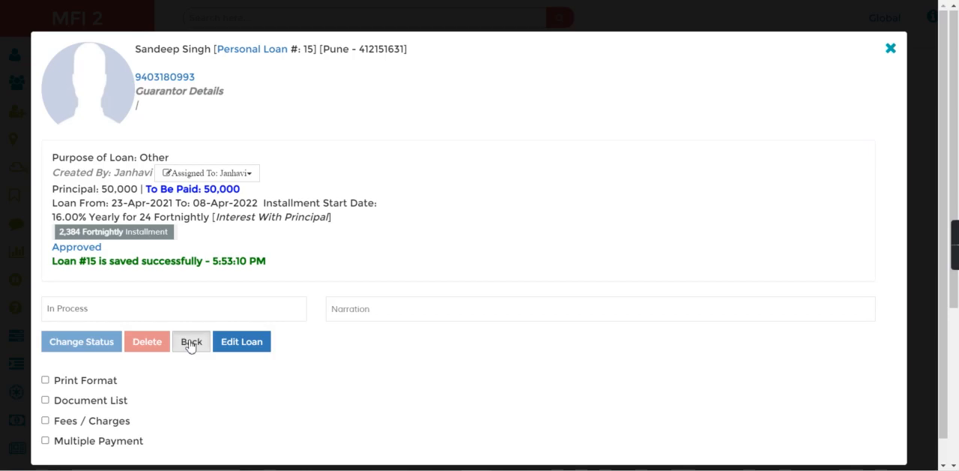
{"action": "left_click", "coordinate": [192, 342]}
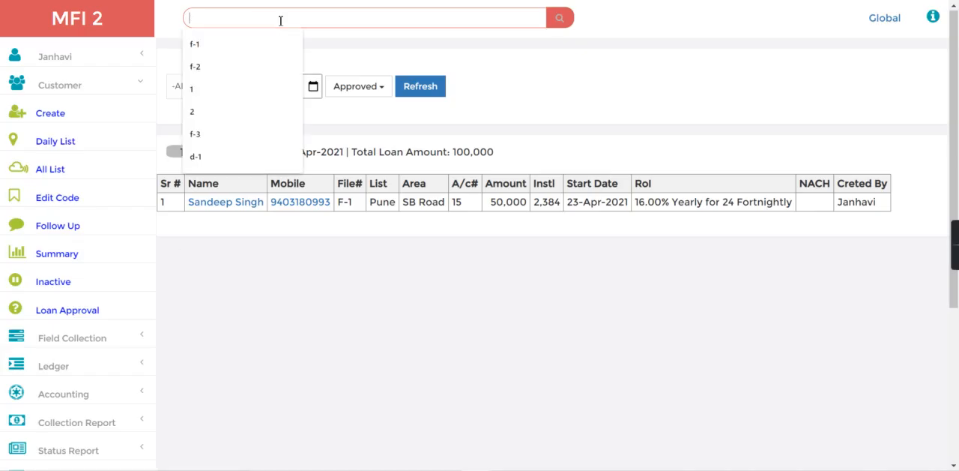
Search for loan 15 and view its account page down to the account options.
{"action": "type", "text": "15"}
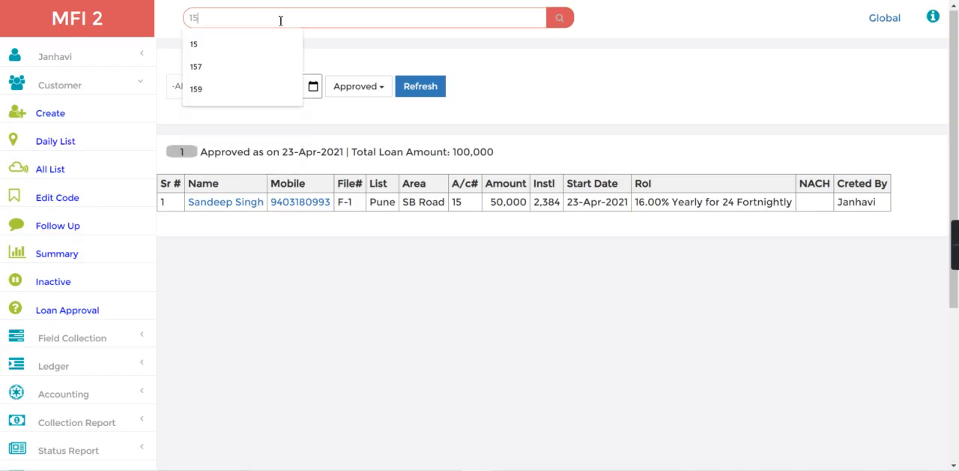
{"action": "left_click", "coordinate": [194, 44]}
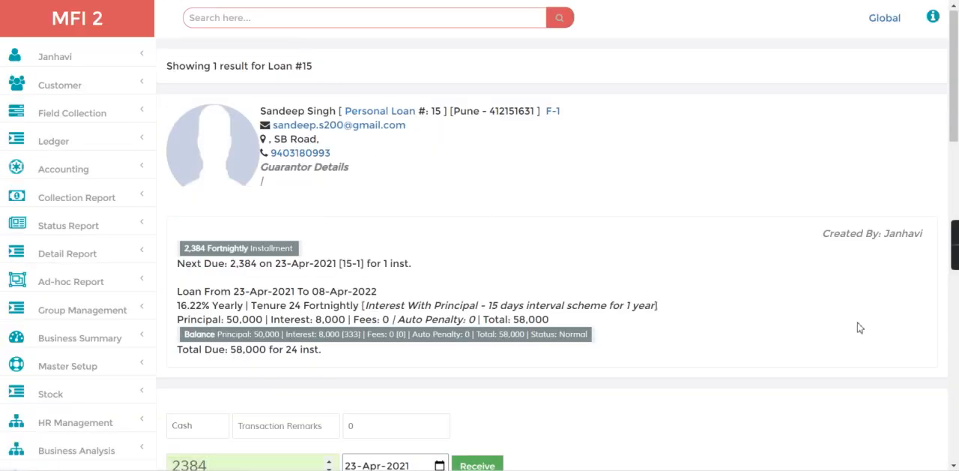
{"action": "scroll", "scroll_direction": "down", "scroll_amount": 3}
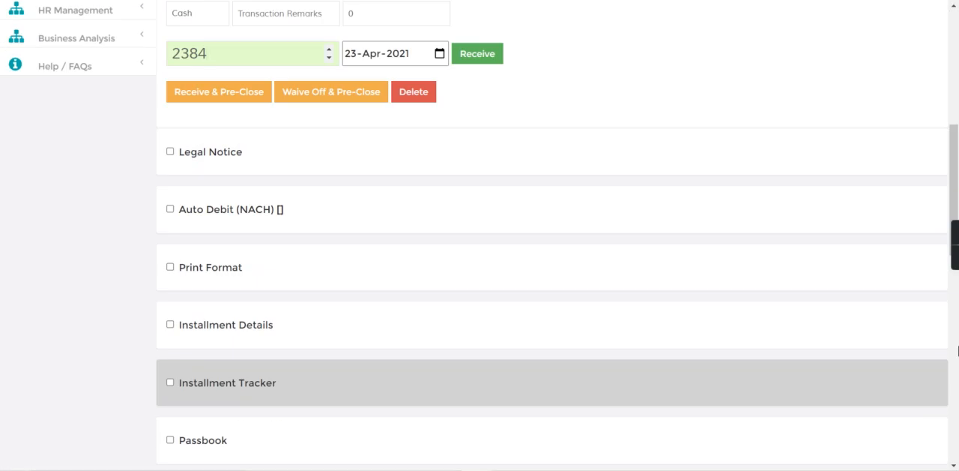
{"action": "scroll", "scroll_direction": "down", "scroll_amount": 3}
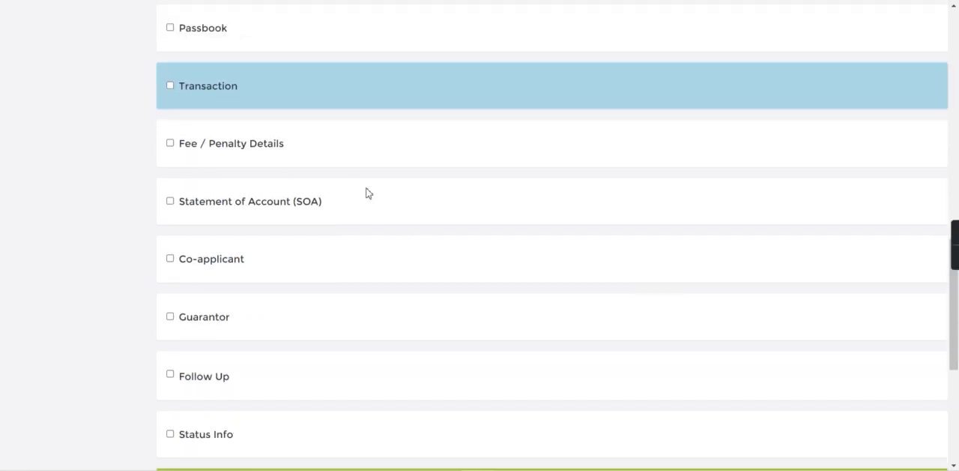
{"action": "mouse_move", "coordinate": [956, 135]}
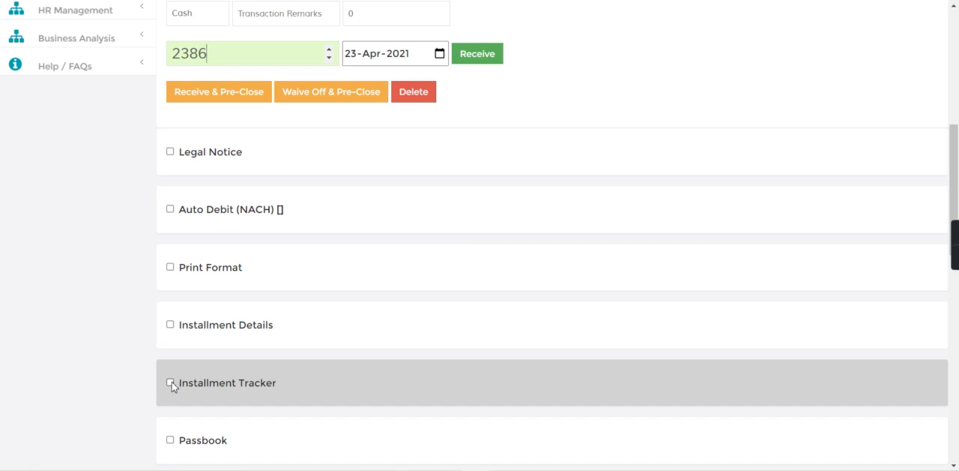
Tick Installment Tracker to list the 2,384 fortnightly dues from 23-Apr-21.
{"action": "left_click", "coordinate": [171, 382]}
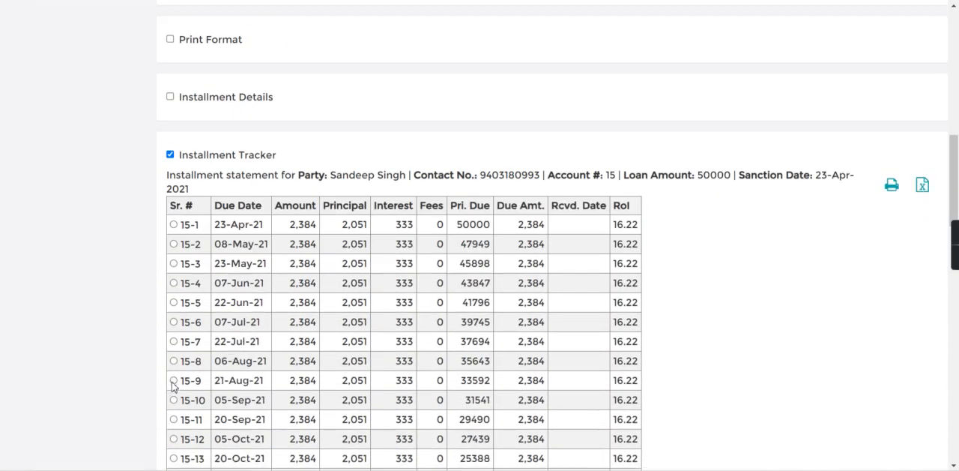
{"action": "scroll", "scroll_direction": "down", "scroll_amount": 3}
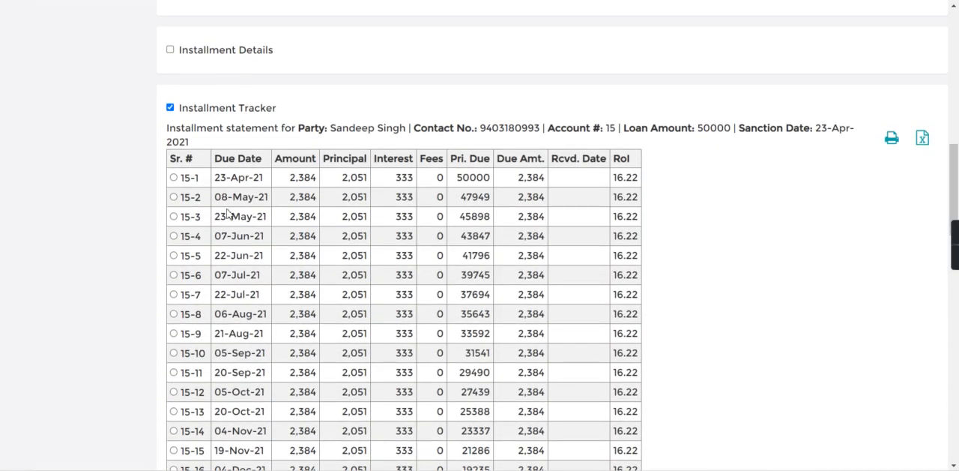
{"action": "mouse_move", "coordinate": [232, 212]}
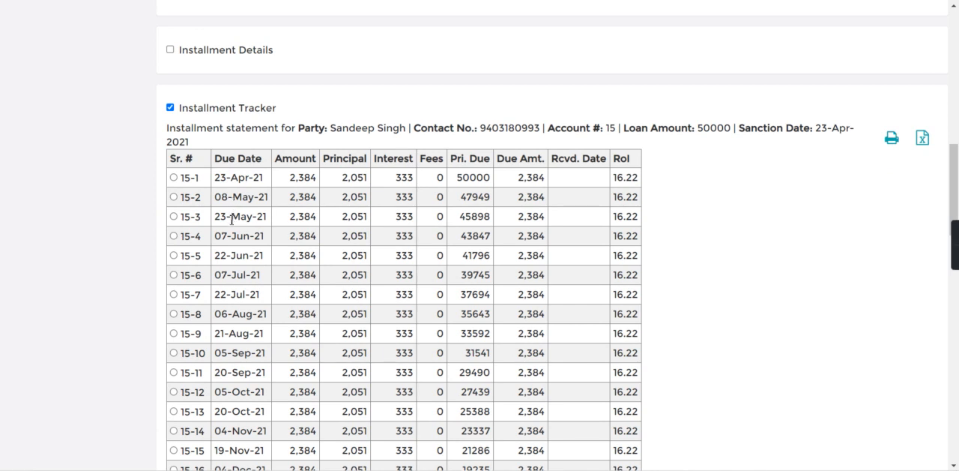
{"action": "mouse_move", "coordinate": [325, 69]}
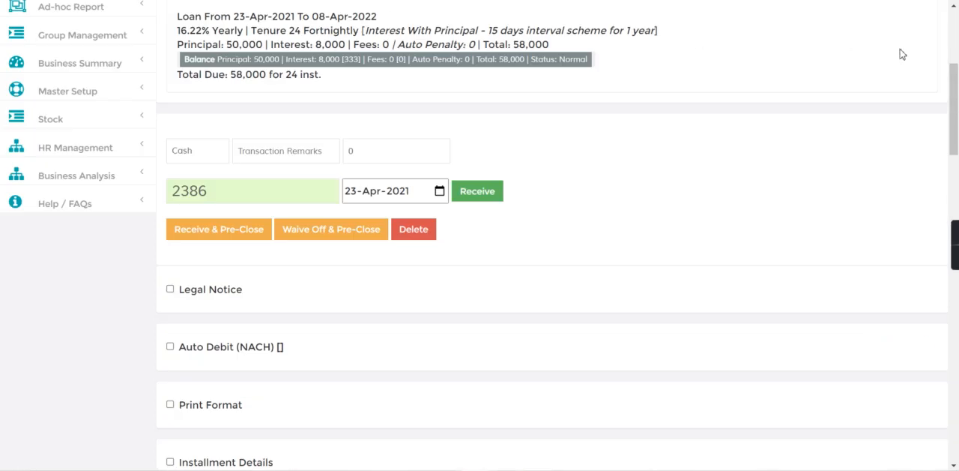
{"action": "scroll", "scroll_direction": "up", "scroll_amount": 3}
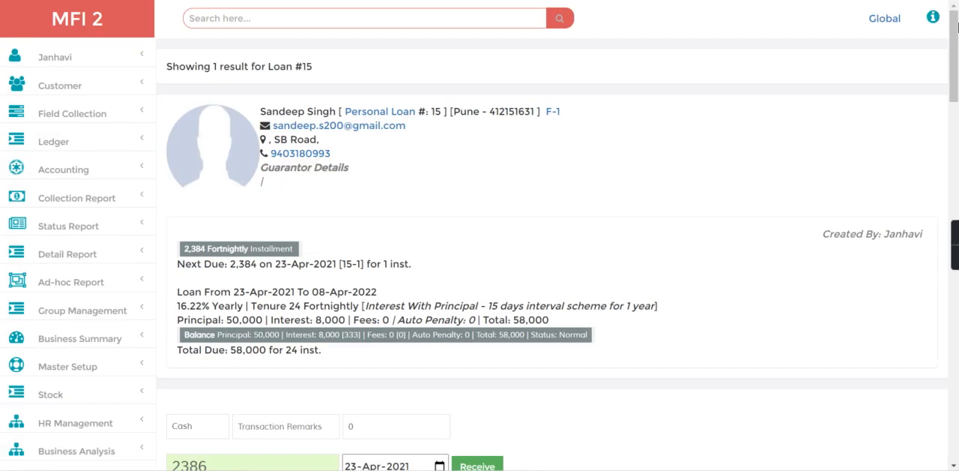
{"action": "mouse_move", "coordinate": [117, 36]}
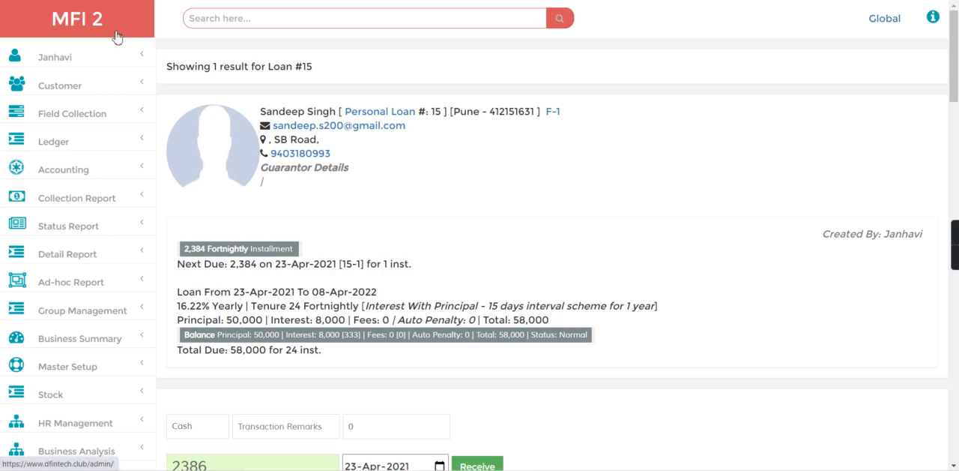